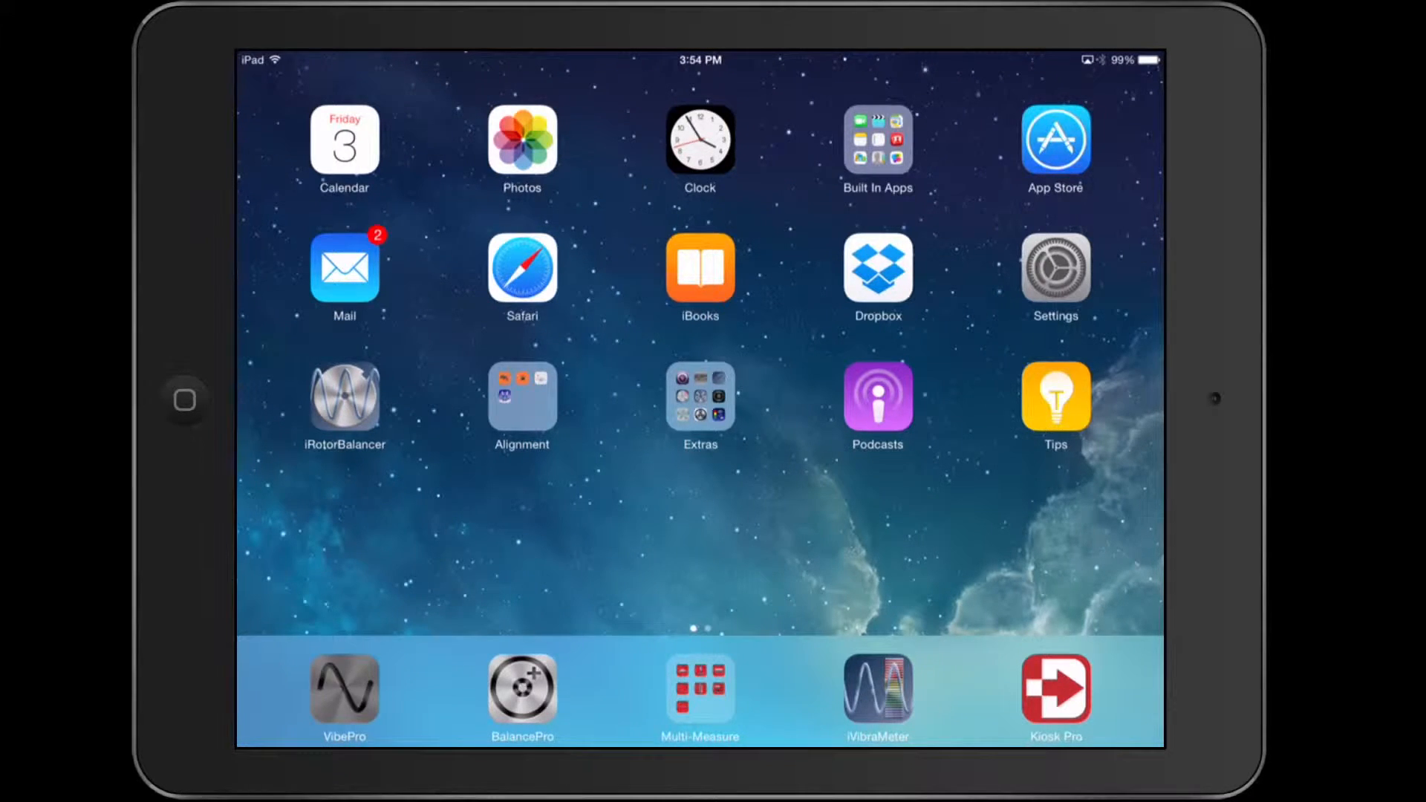
- Launch VibePro from the iPad dock to reach its main menu
left_click(343, 691)
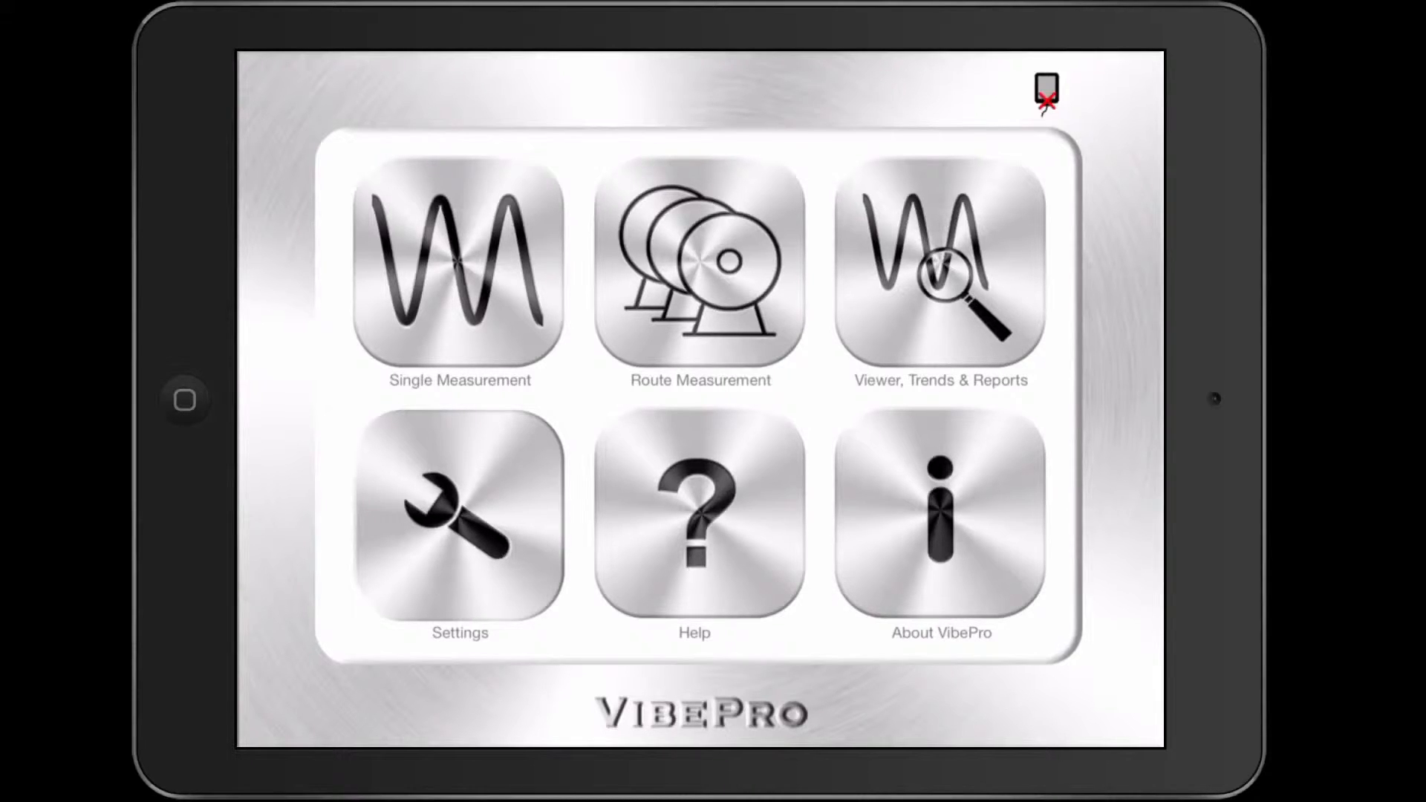
- Set a new spectrum frequency resolution in General Settings and confirm the alert, closing the app
left_click(459, 514)
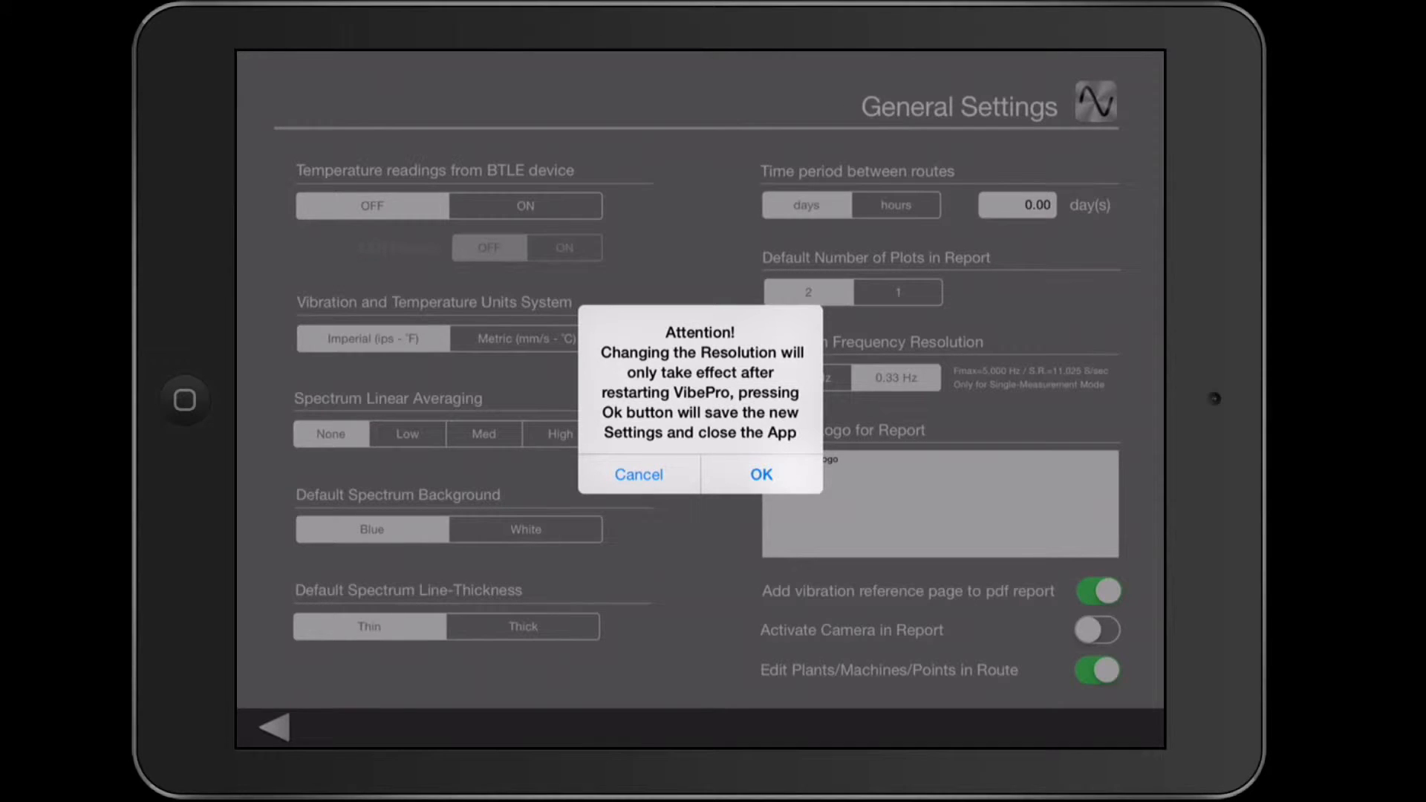
left_click(761, 474)
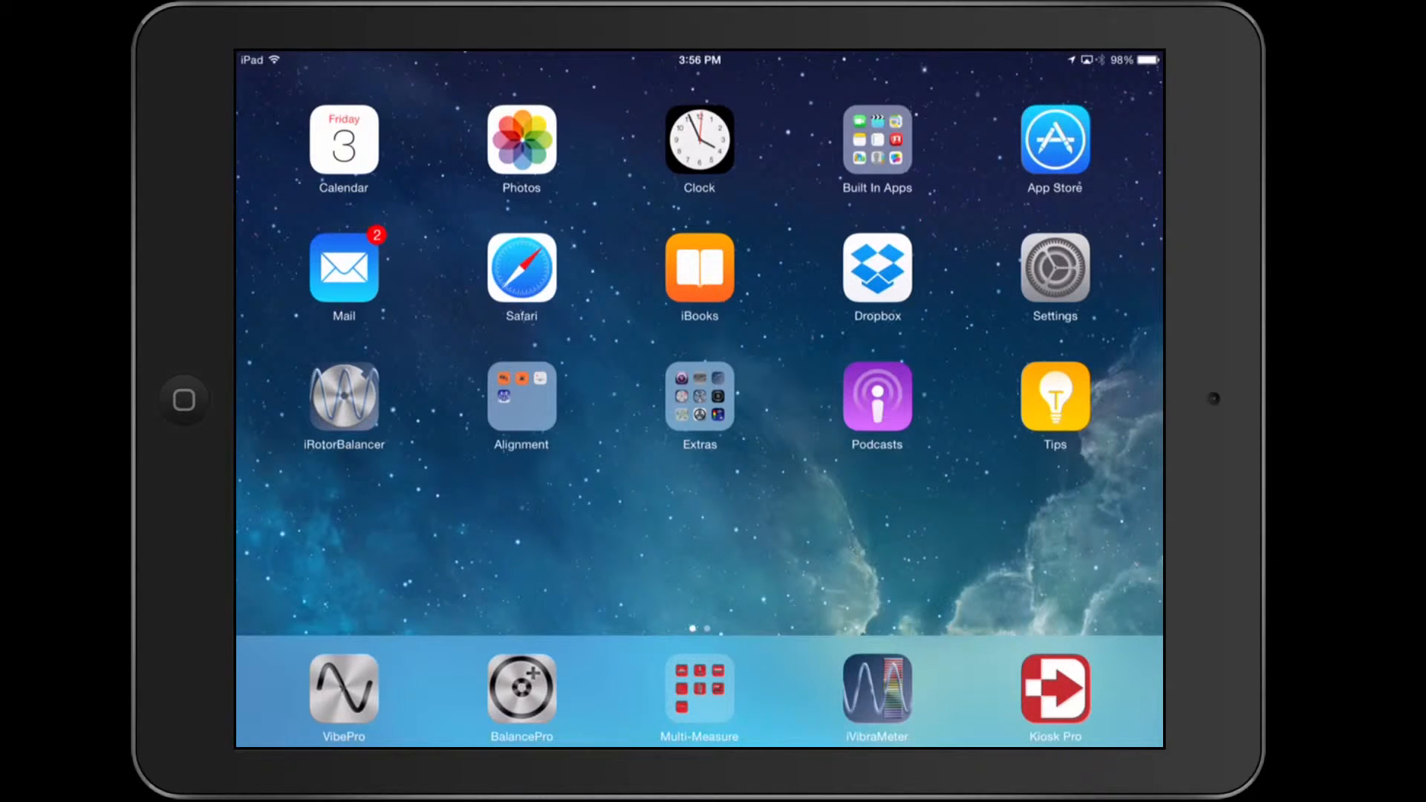
- Relaunch VibePro and briefly check Single Measurement before returning to the main menu
left_click(343, 688)
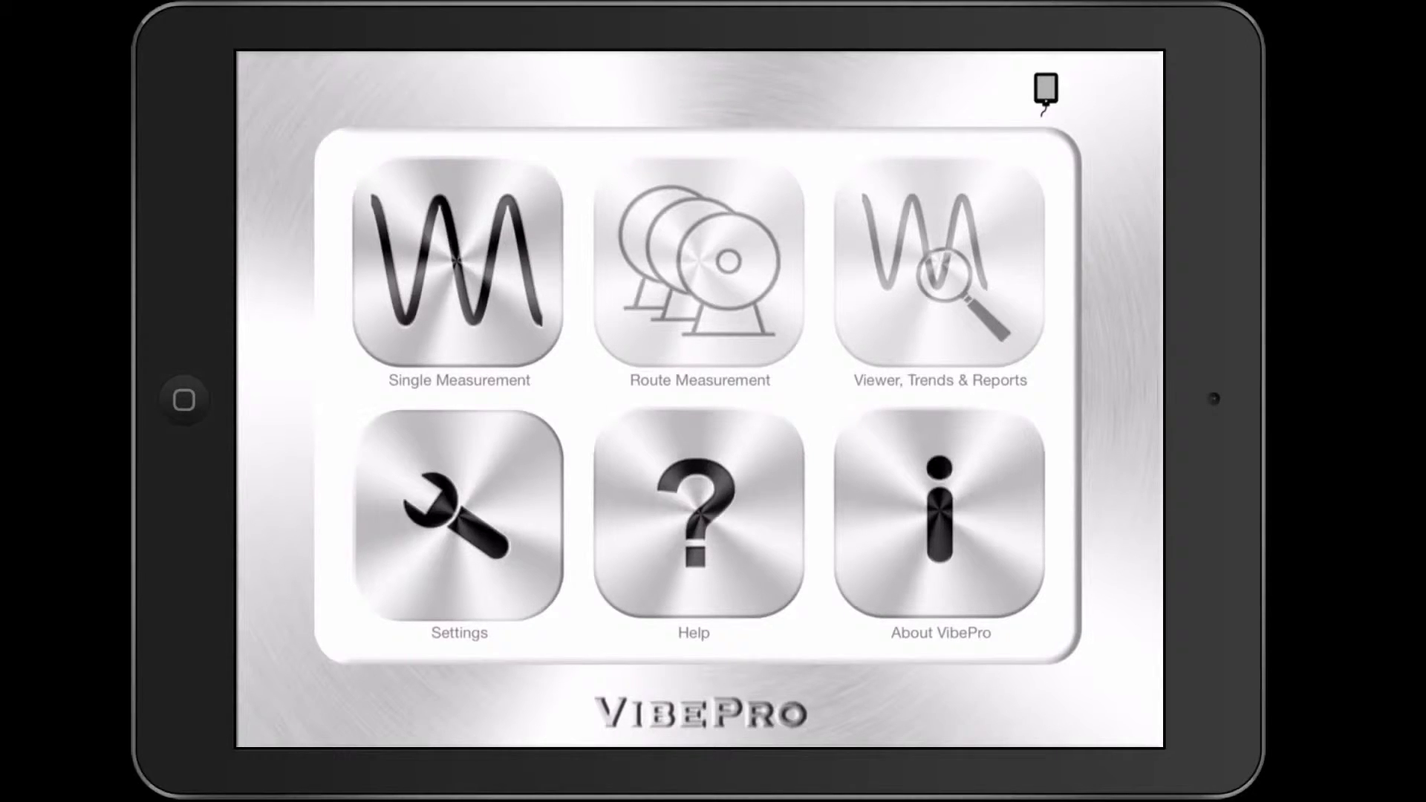
left_click(459, 269)
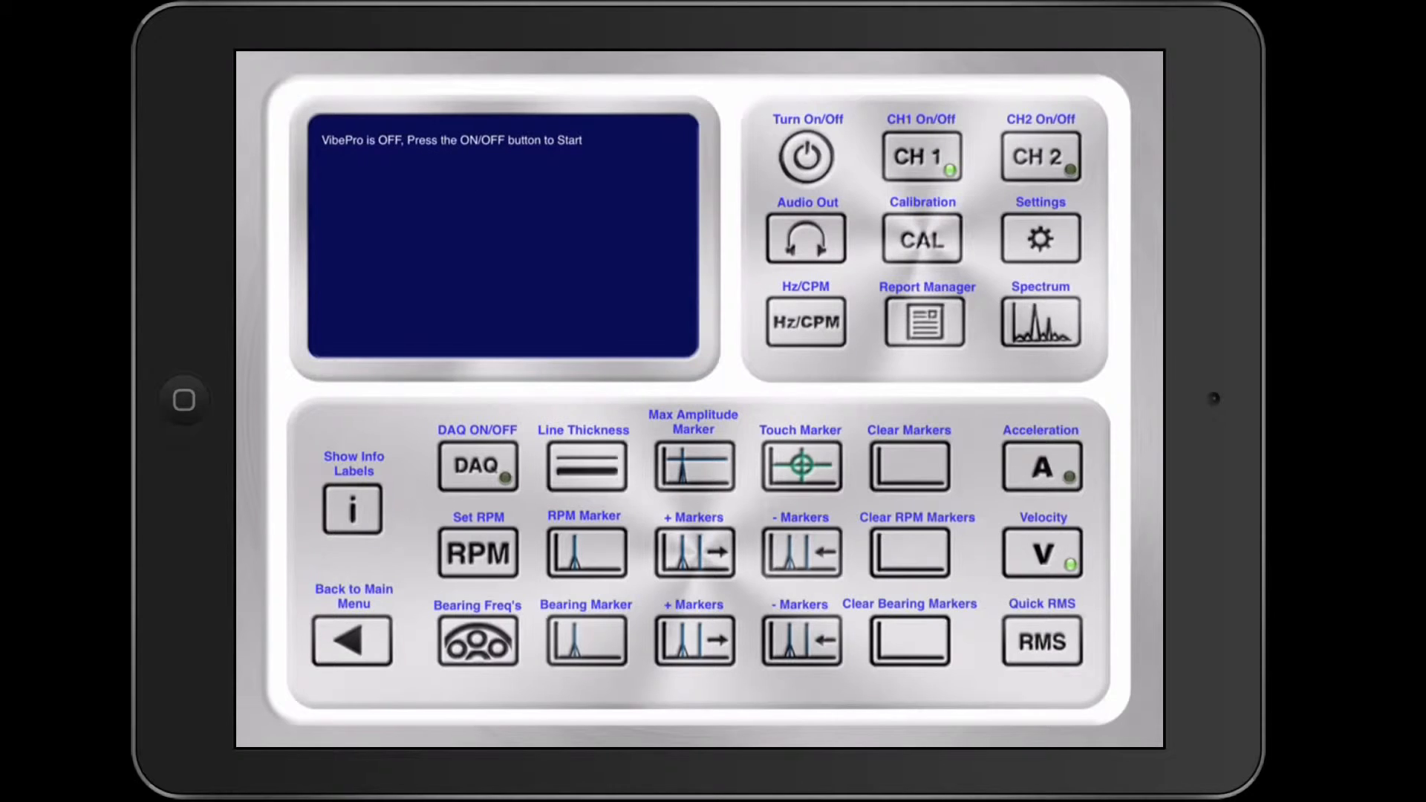
left_click(352, 639)
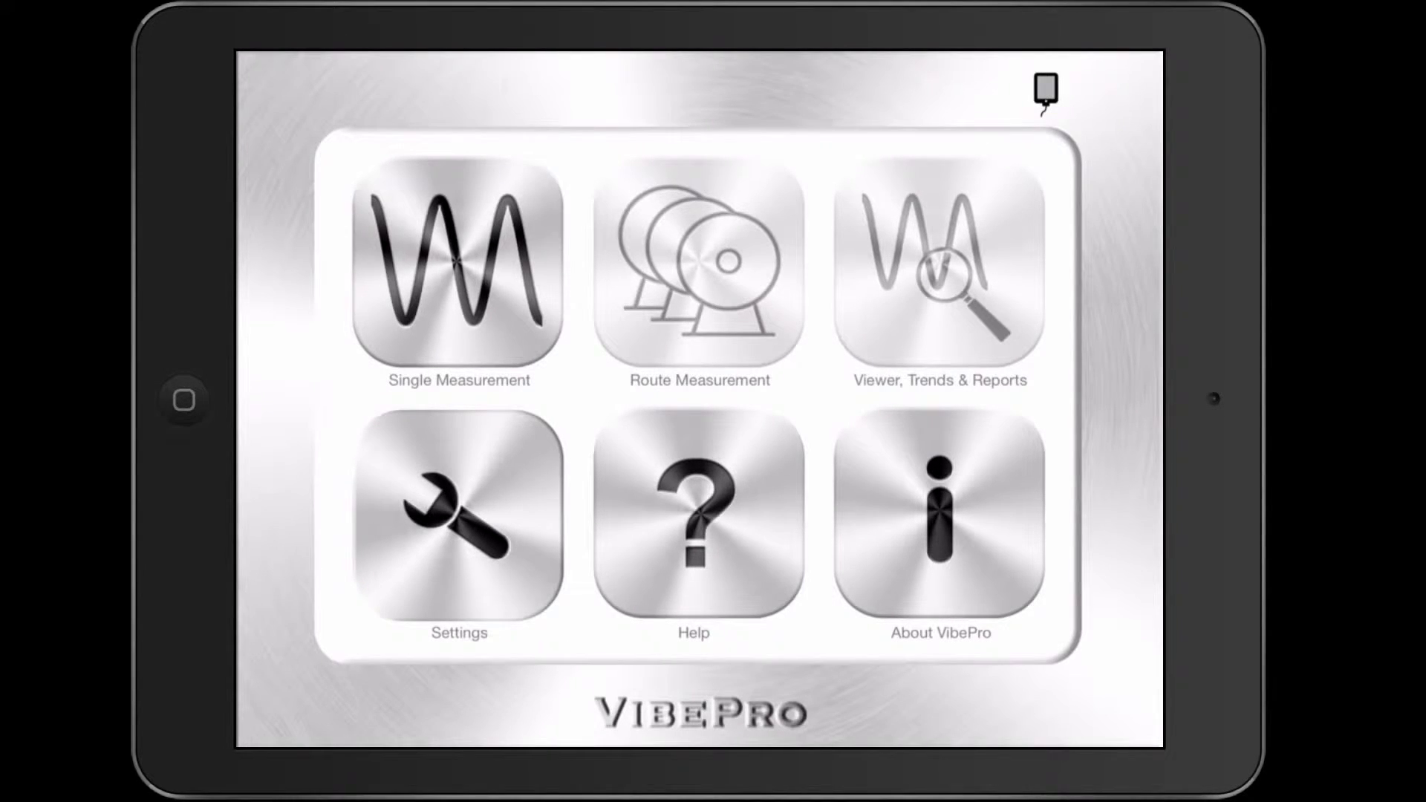
- Save a 20,000 Hz maximum frequency resolution in General Settings and relaunch VibePro
left_click(459, 514)
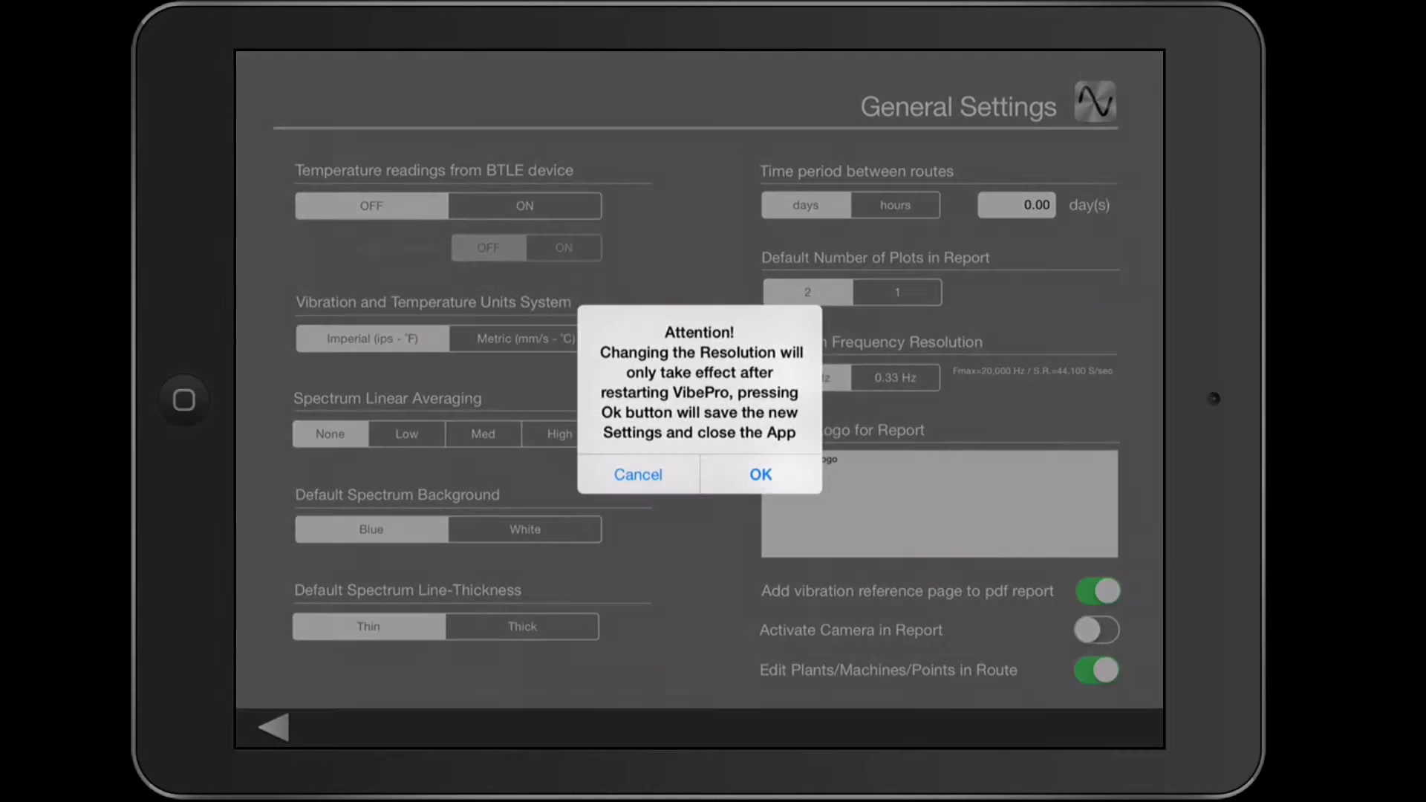
left_click(760, 473)
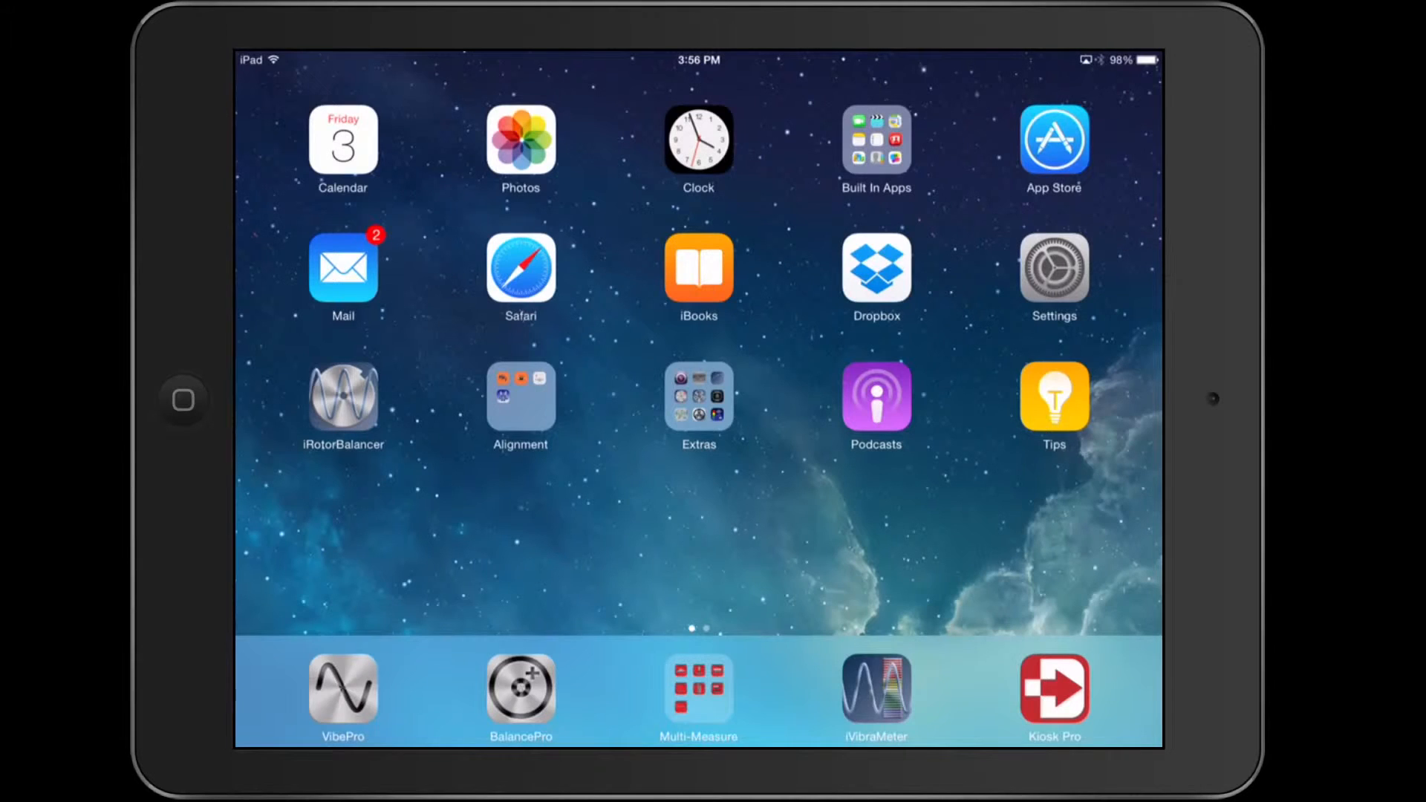
left_click(341, 689)
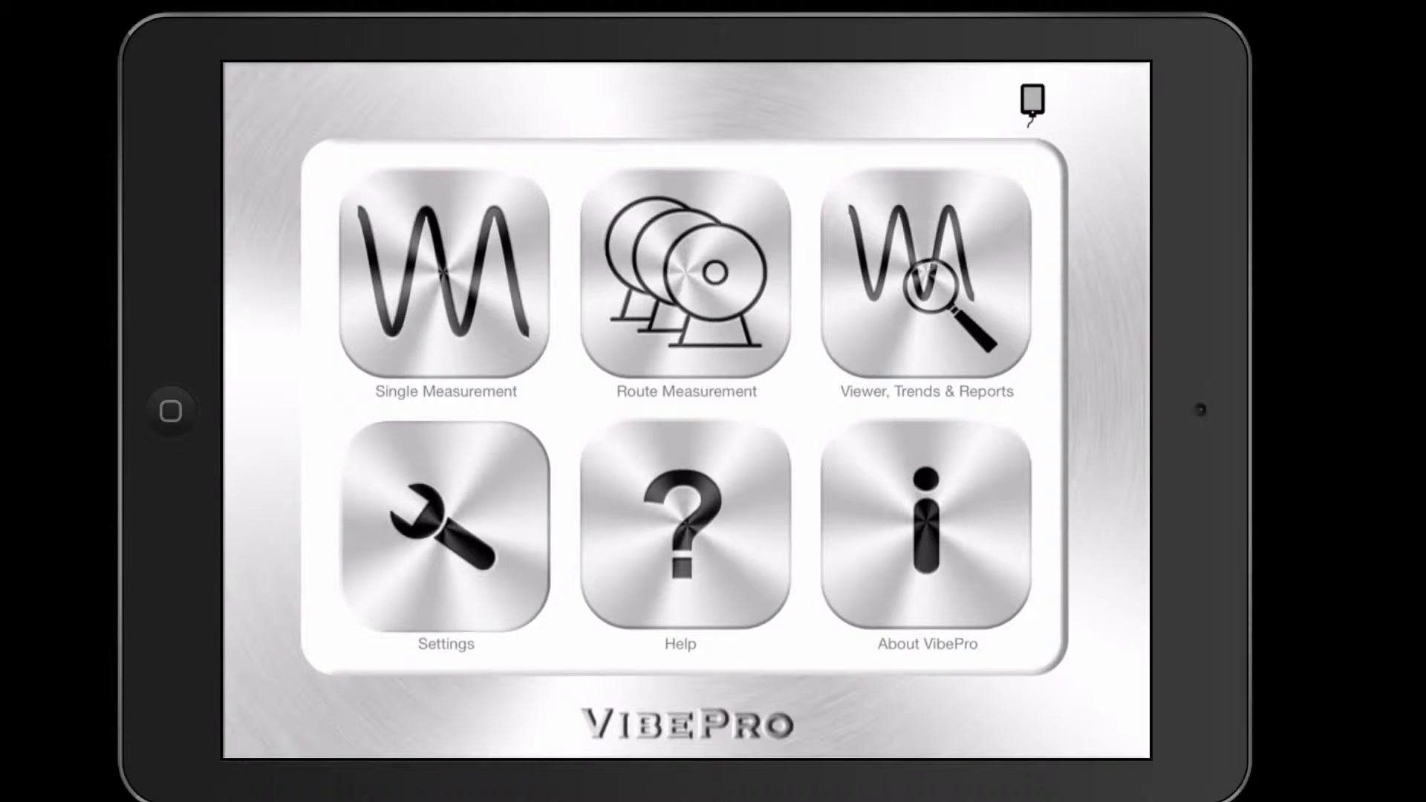
- Enter Route Measurement twice so plants GTI 2, TEST LI and PLANT 1 show Edit buttons
left_click(684, 278)
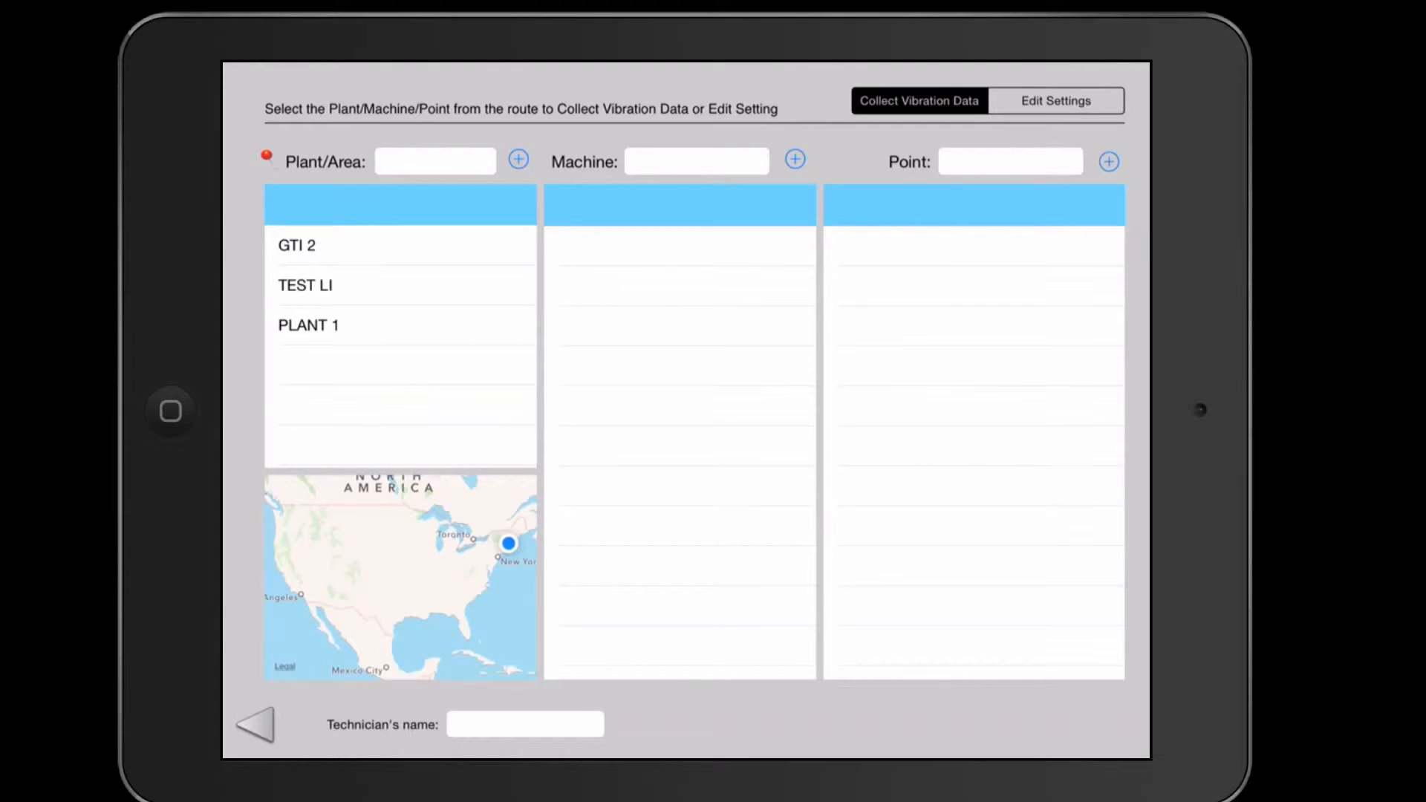
left_click(255, 724)
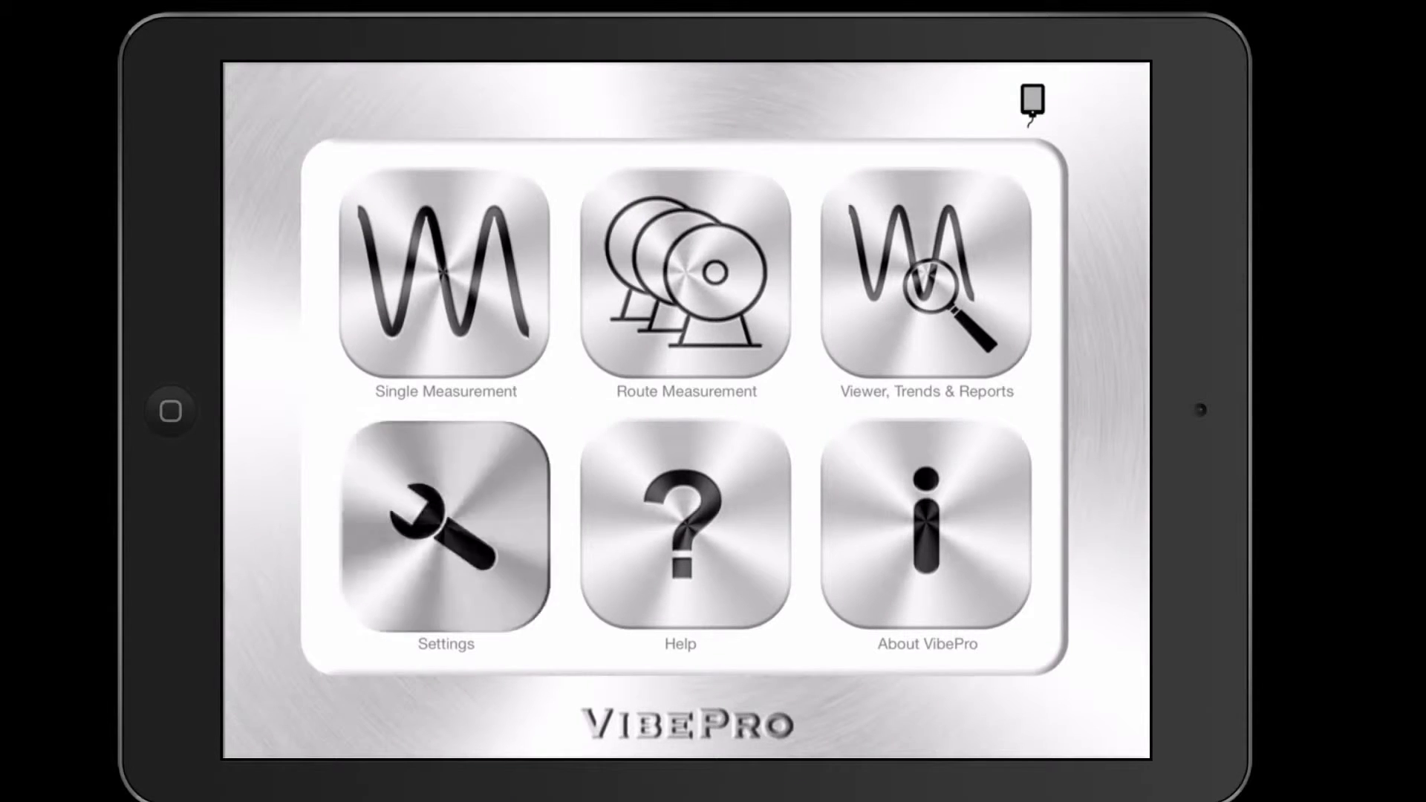
left_click(444, 533)
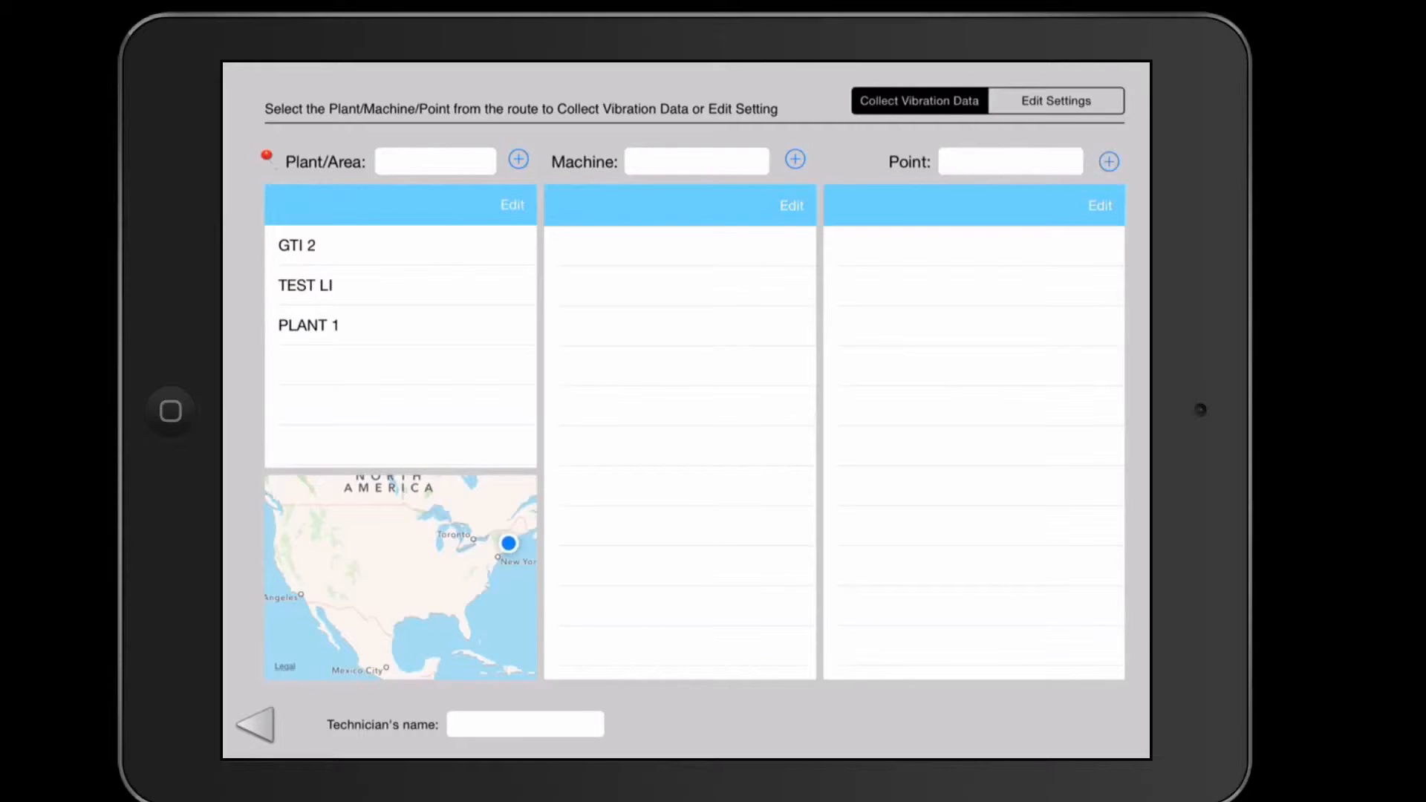
- Delete plant GTI 2 from the route, leaving TEST LI and PLANT 1
left_click(511, 205)
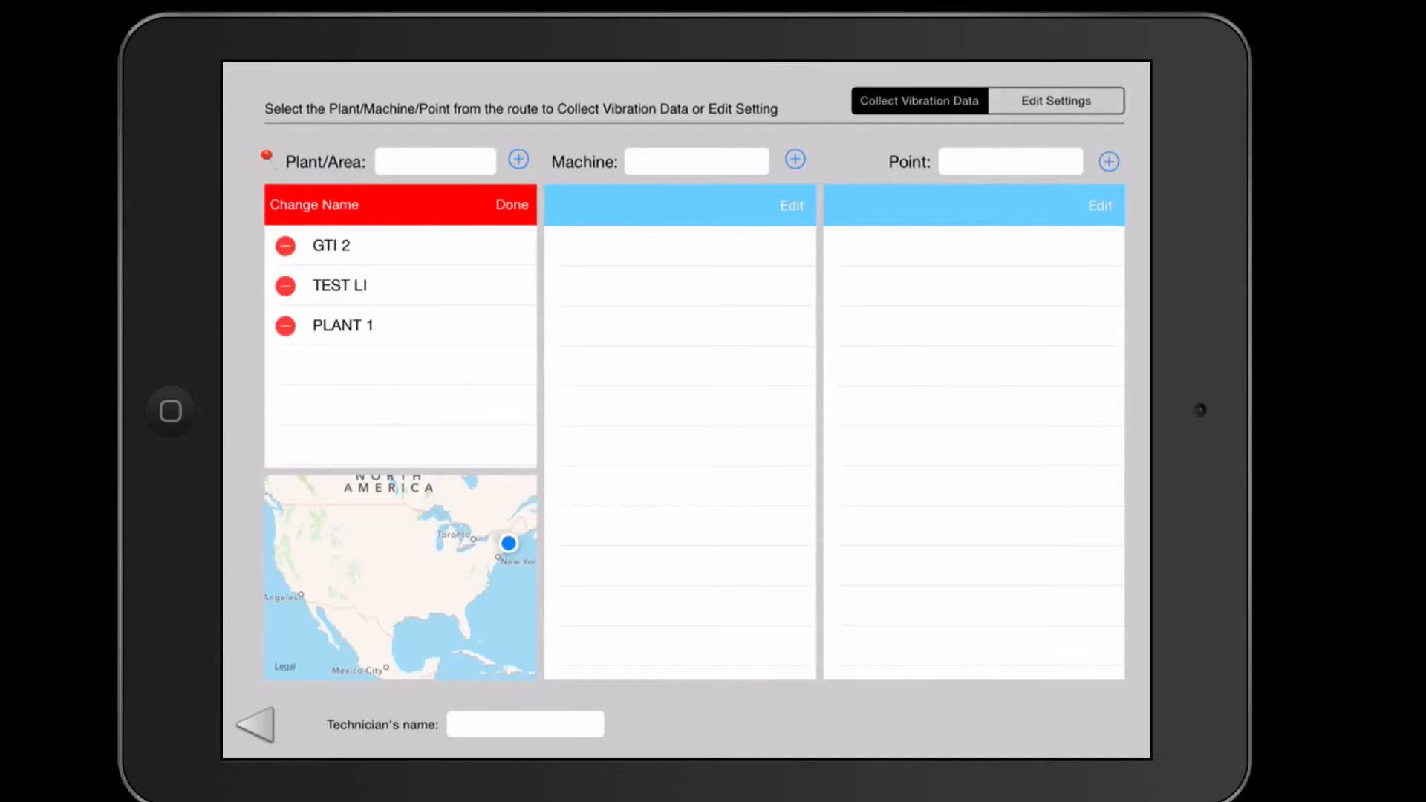
left_click(283, 245)
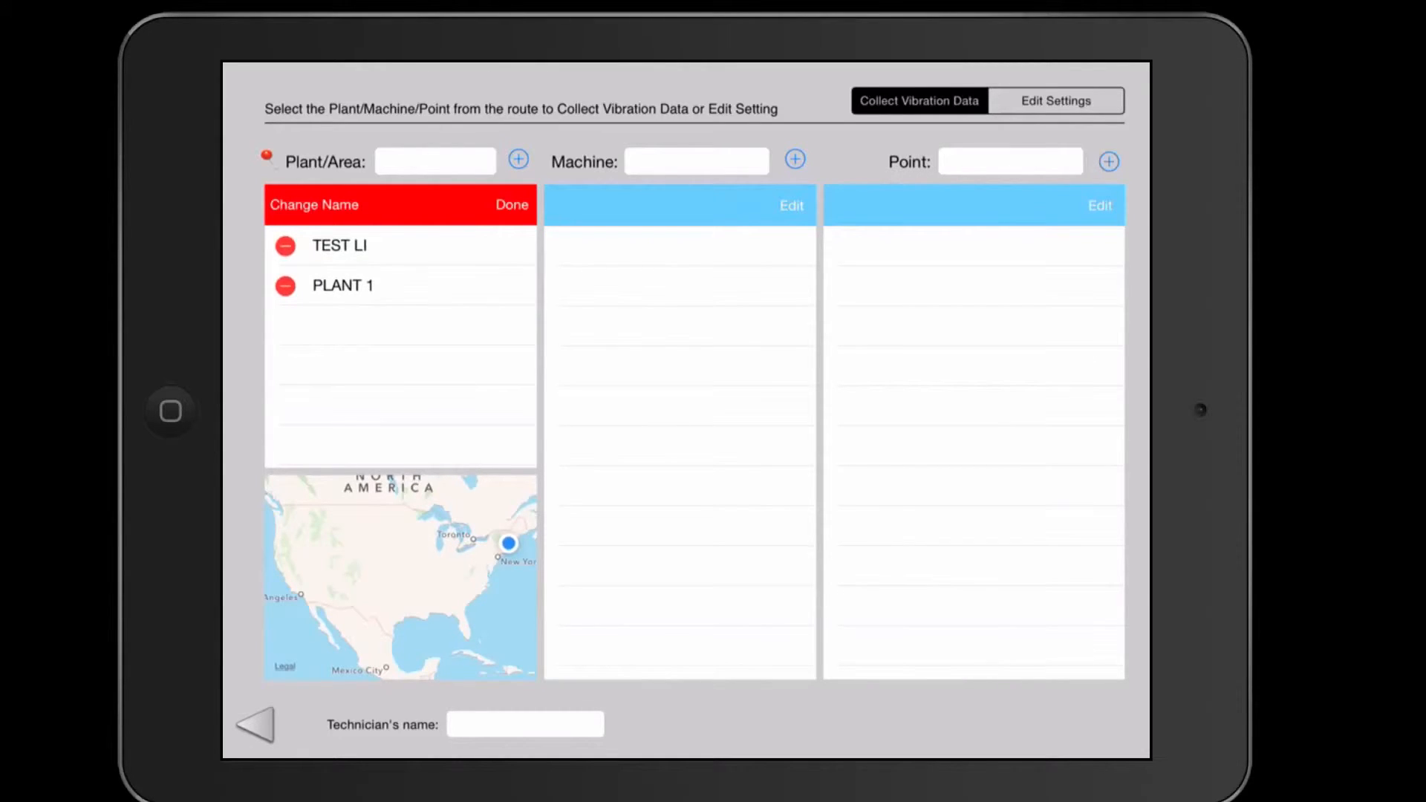
left_click(511, 205)
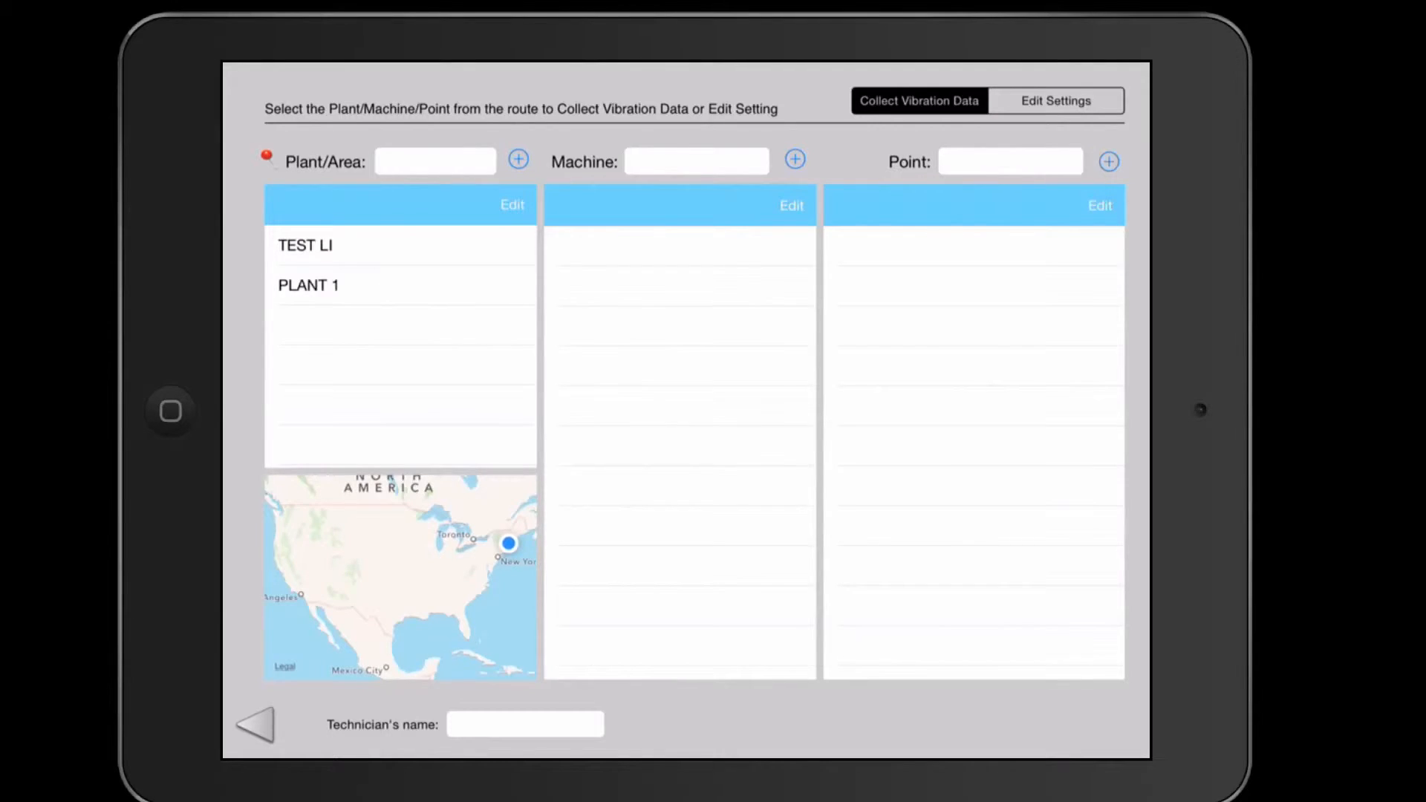
- Rename area PLANT 1 to PLANT 2 and finish editing the plant list
left_click(511, 205)
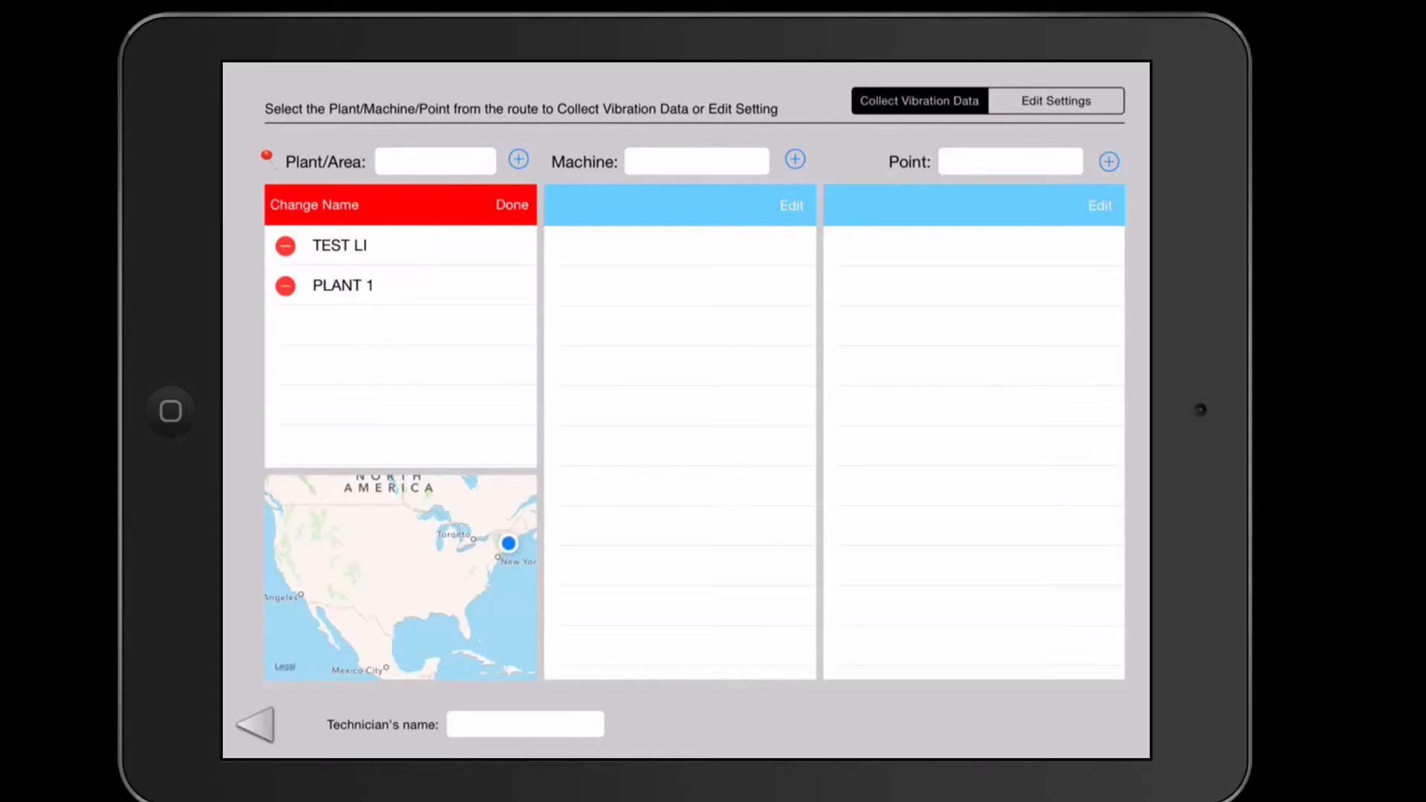
left_click(343, 285)
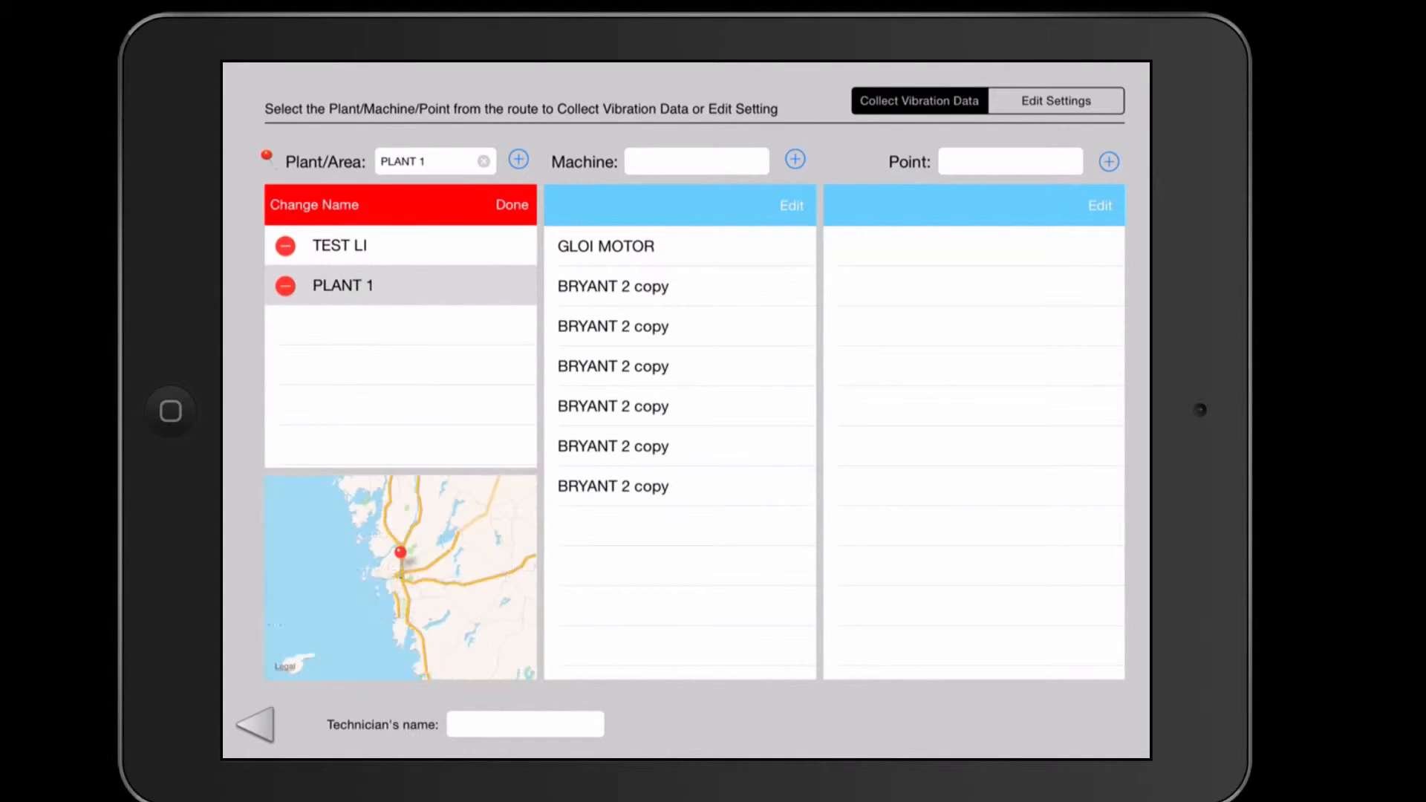
left_click(428, 160)
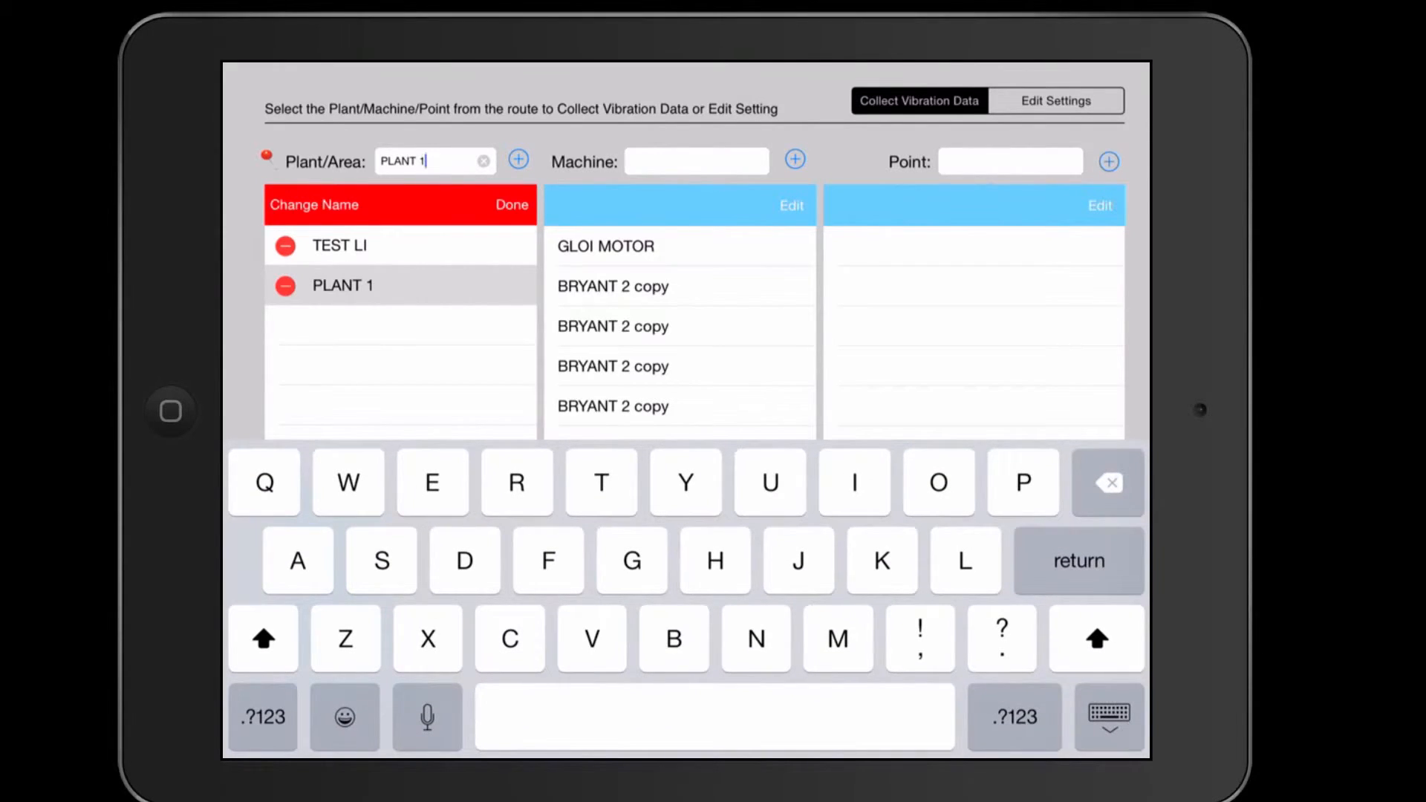
type("2")
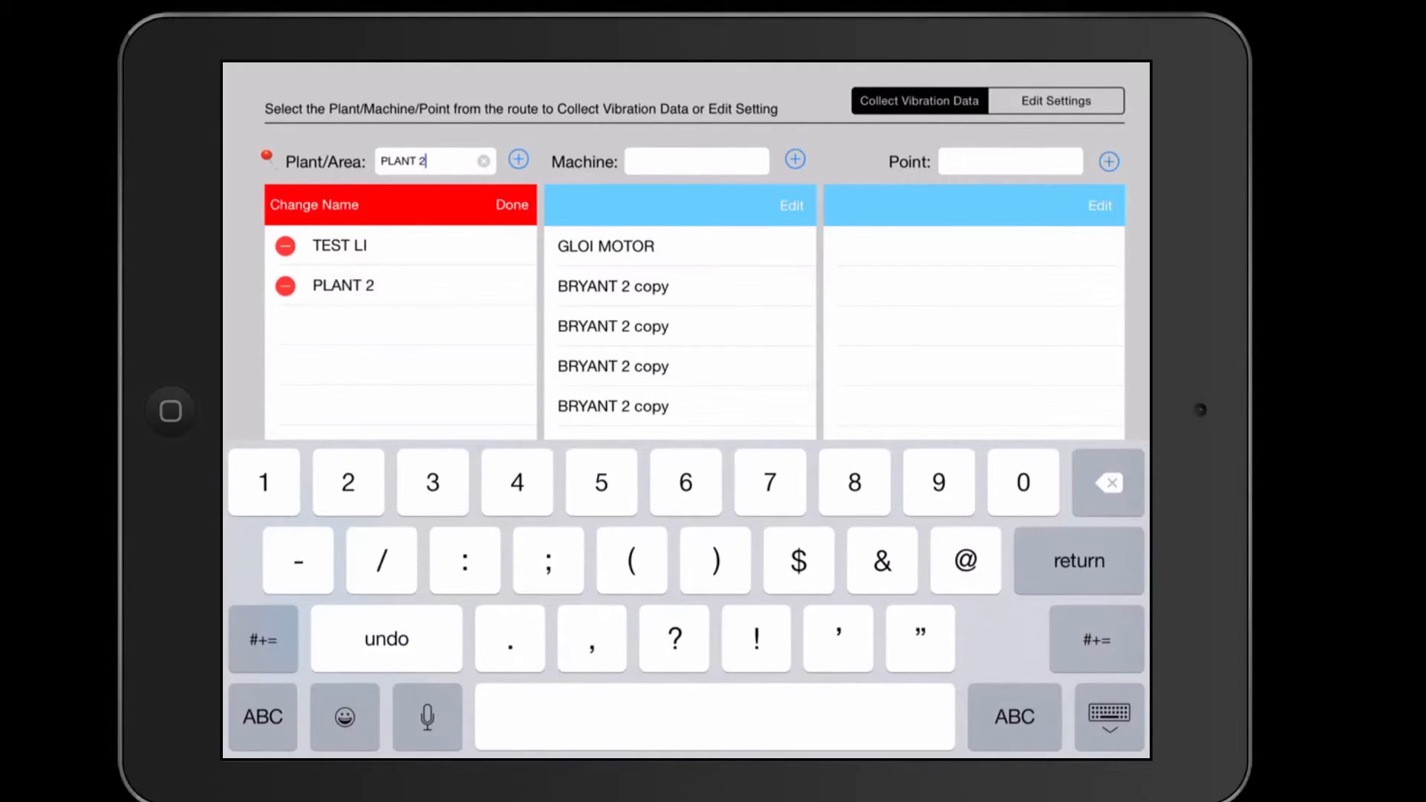
left_click(1107, 716)
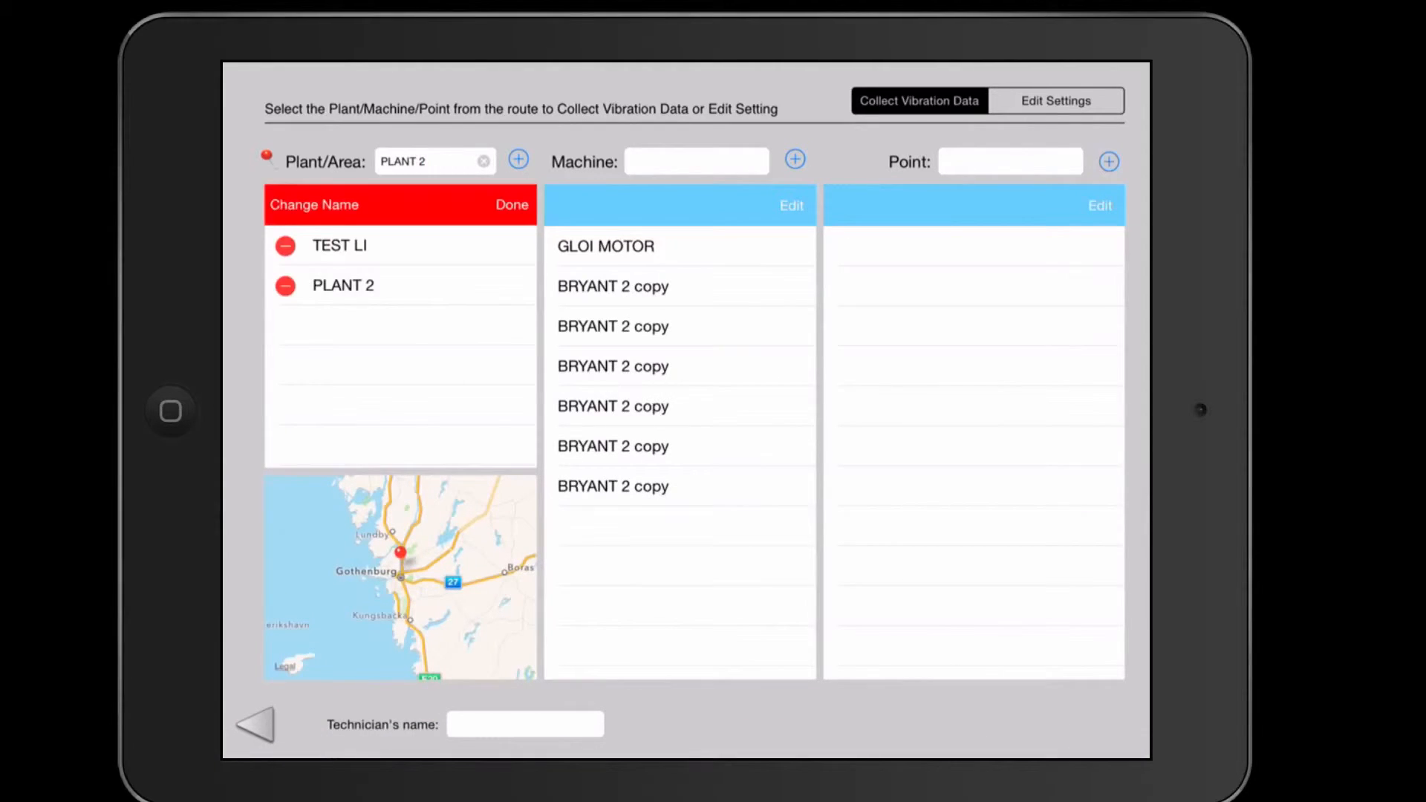
left_click(511, 205)
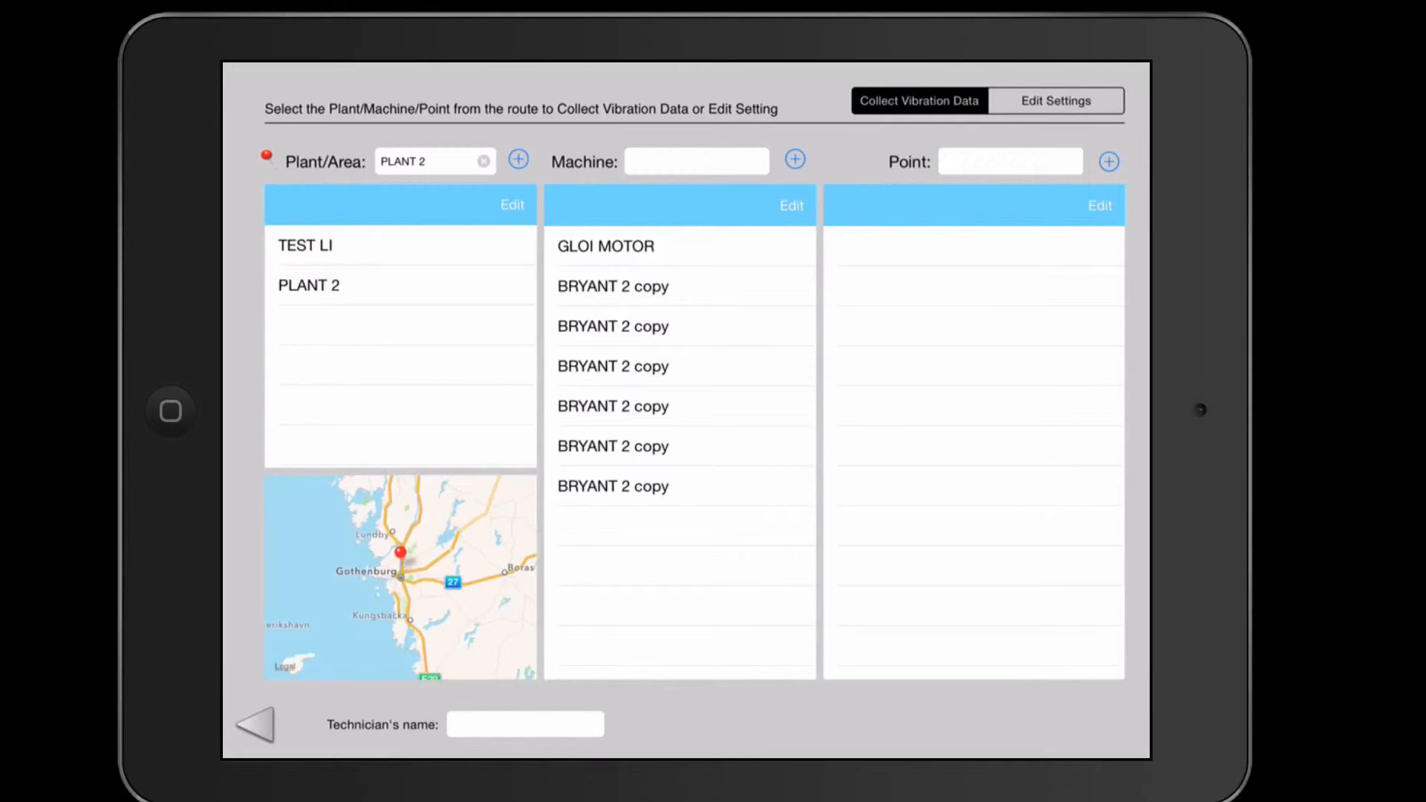
- Select TEST LI's MAZAK machine with its two V1 points and begin machine editing
left_click(306, 245)
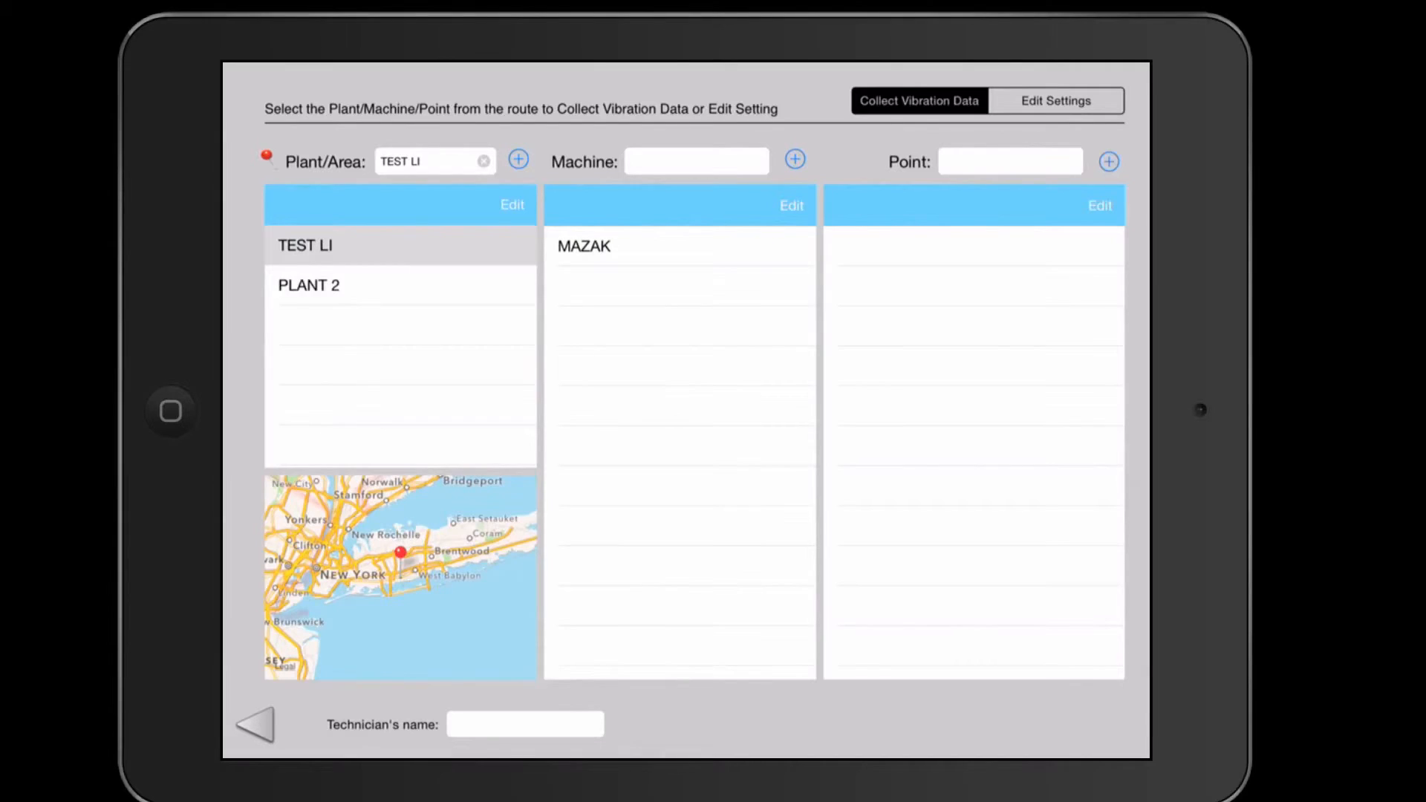
left_click(585, 245)
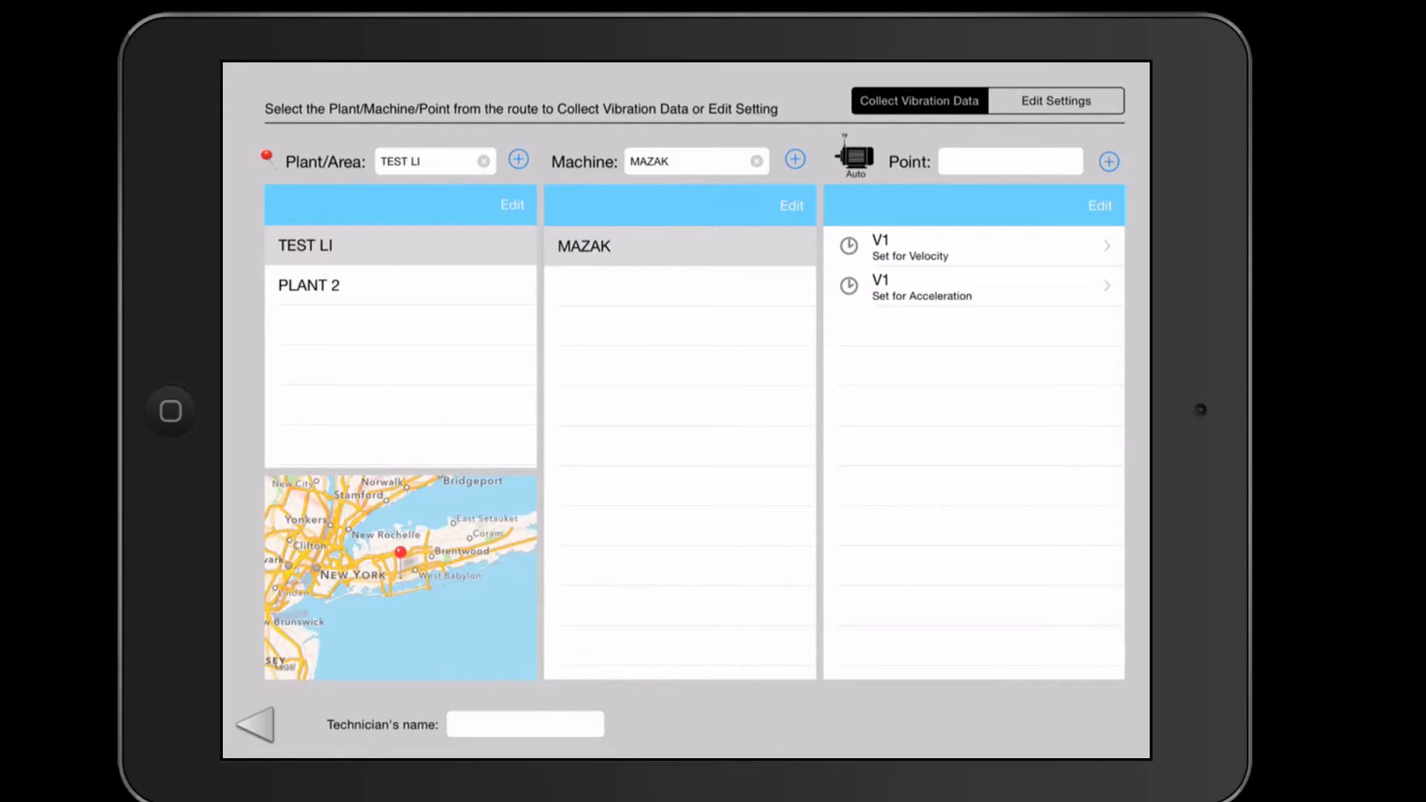
left_click(790, 205)
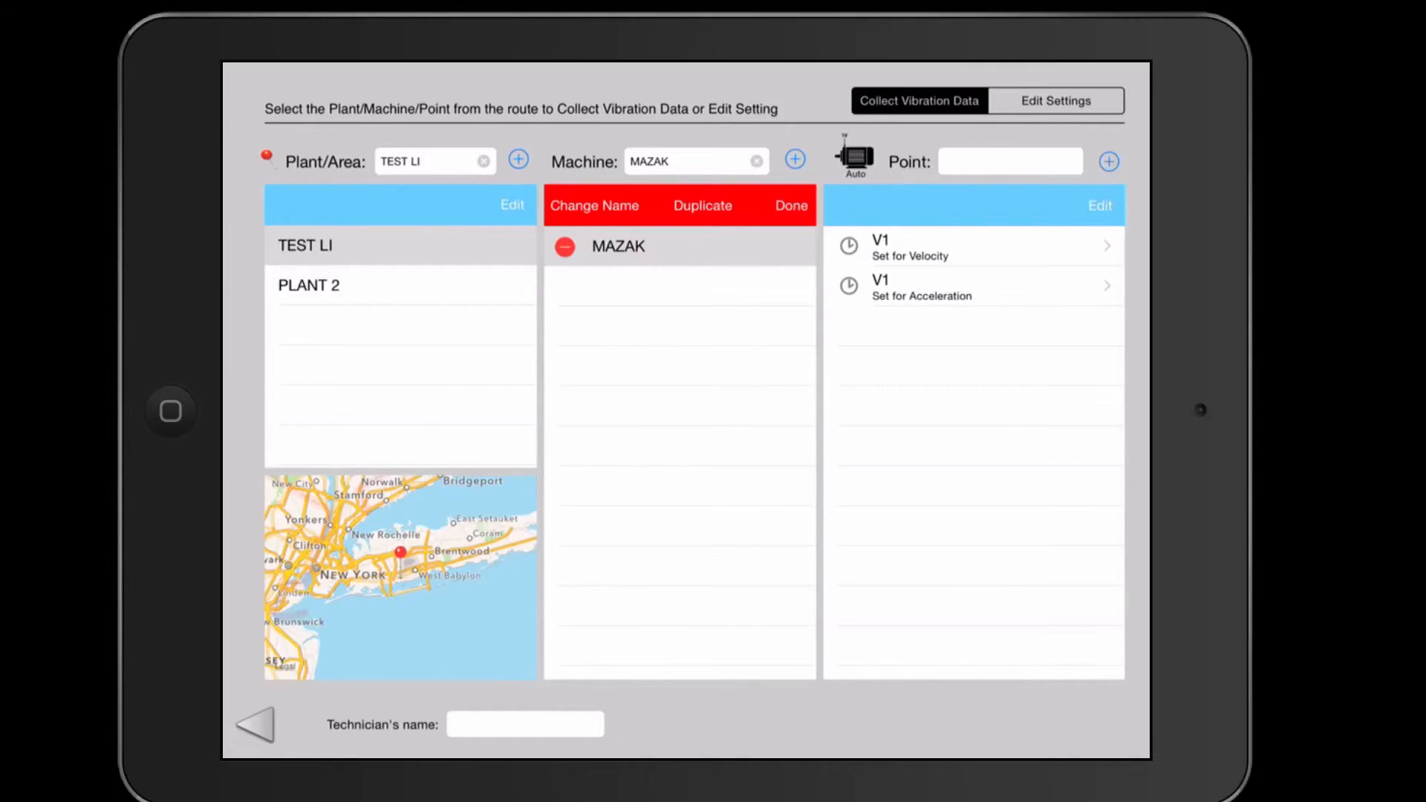
- Duplicate MAZAK as MAZAK copy, select it and begin editing its points
left_click(702, 205)
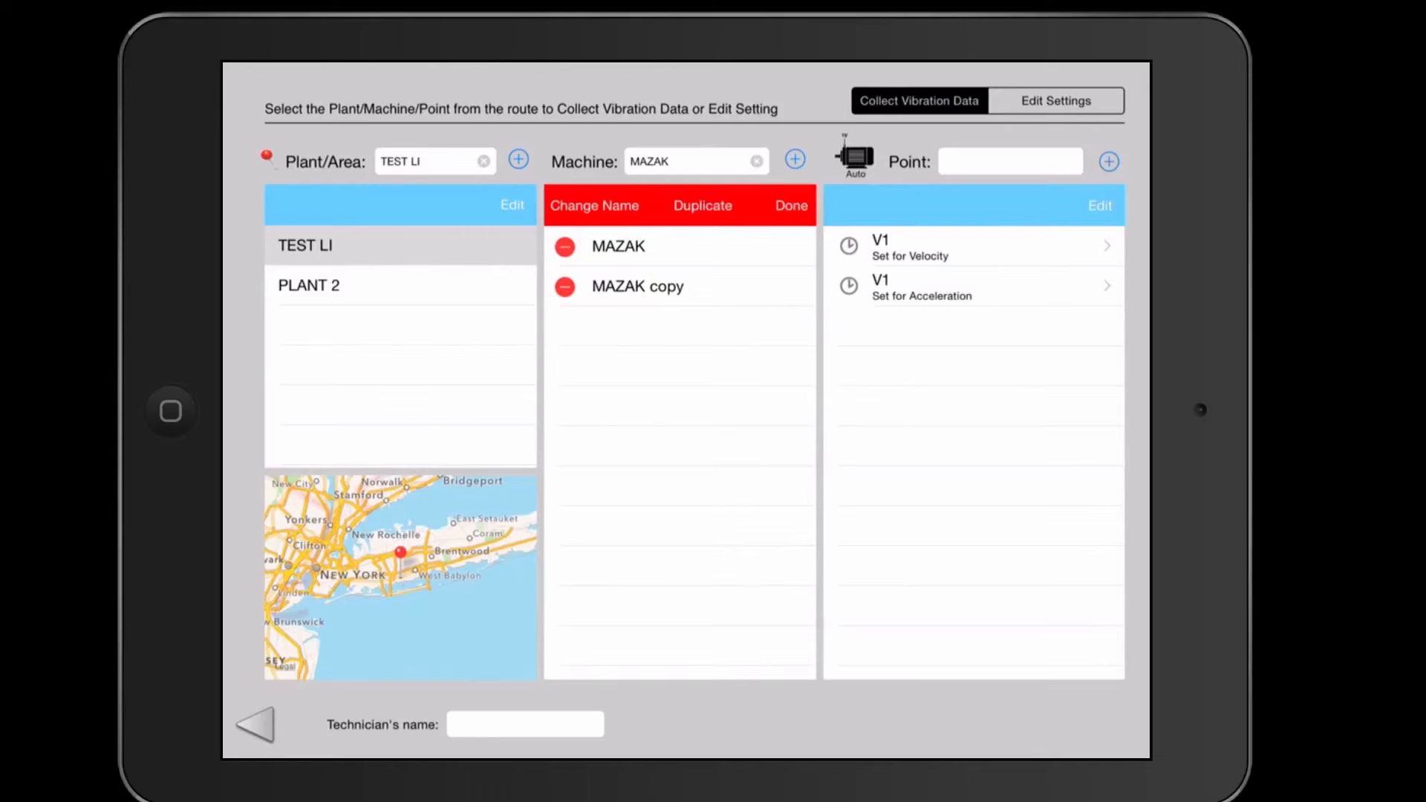
left_click(788, 205)
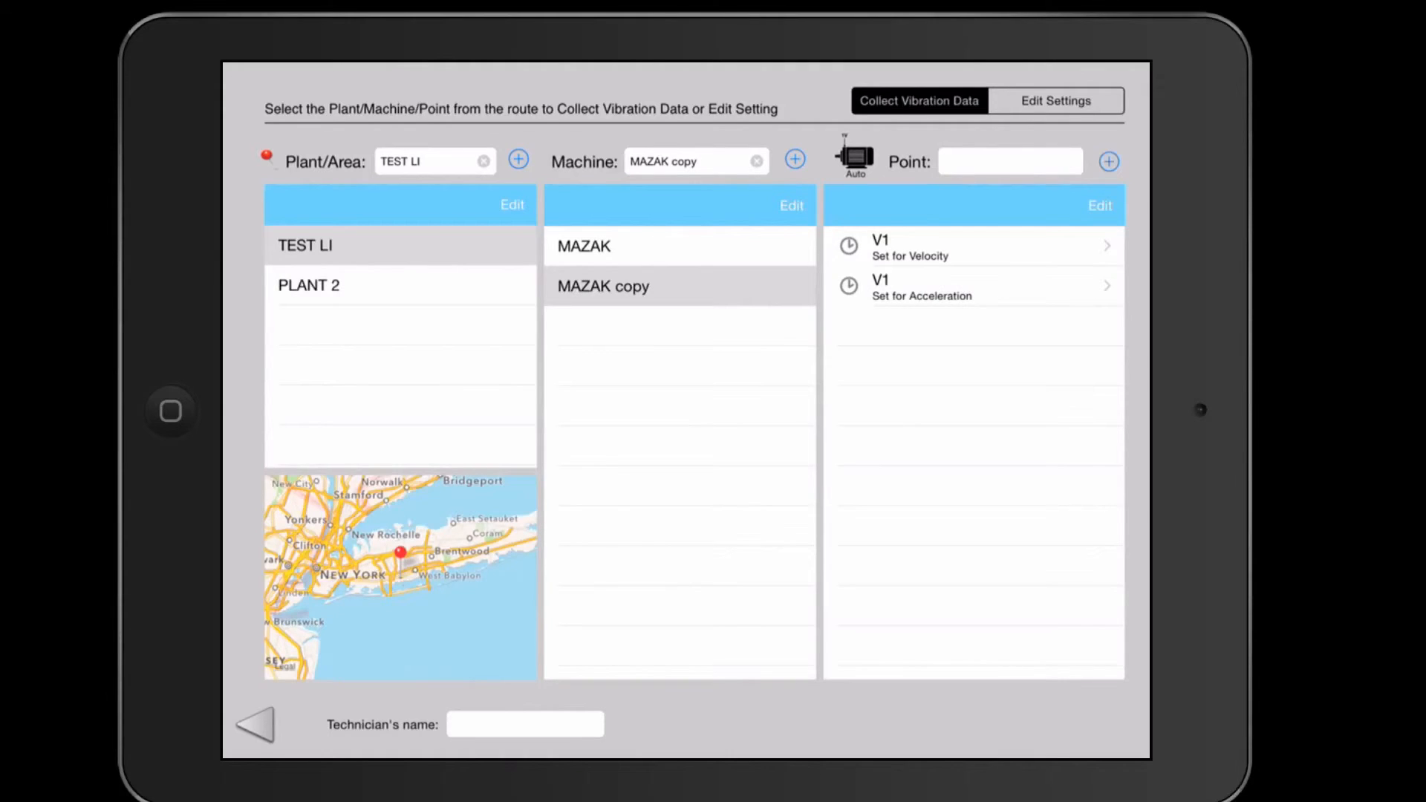
left_click(1100, 205)
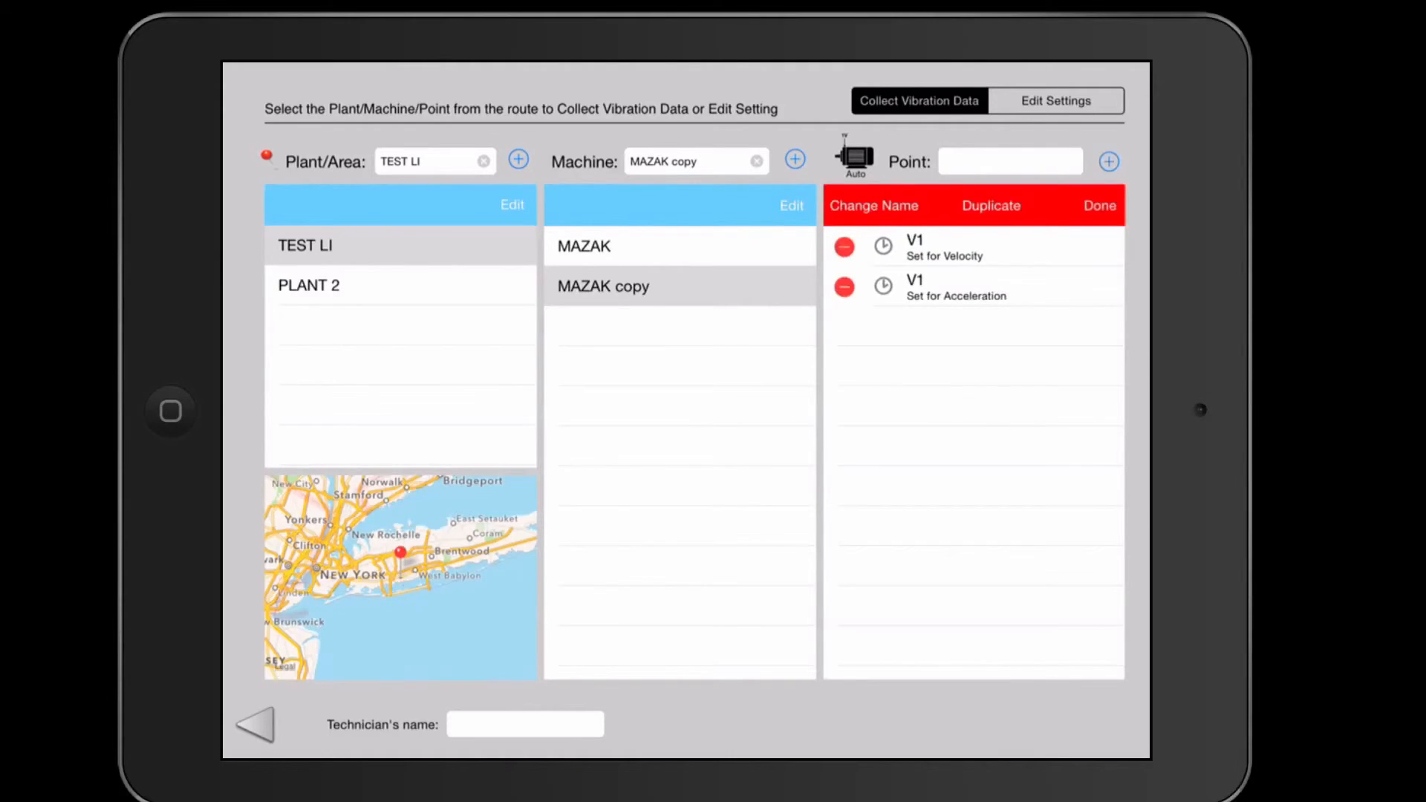
left_click(1099, 205)
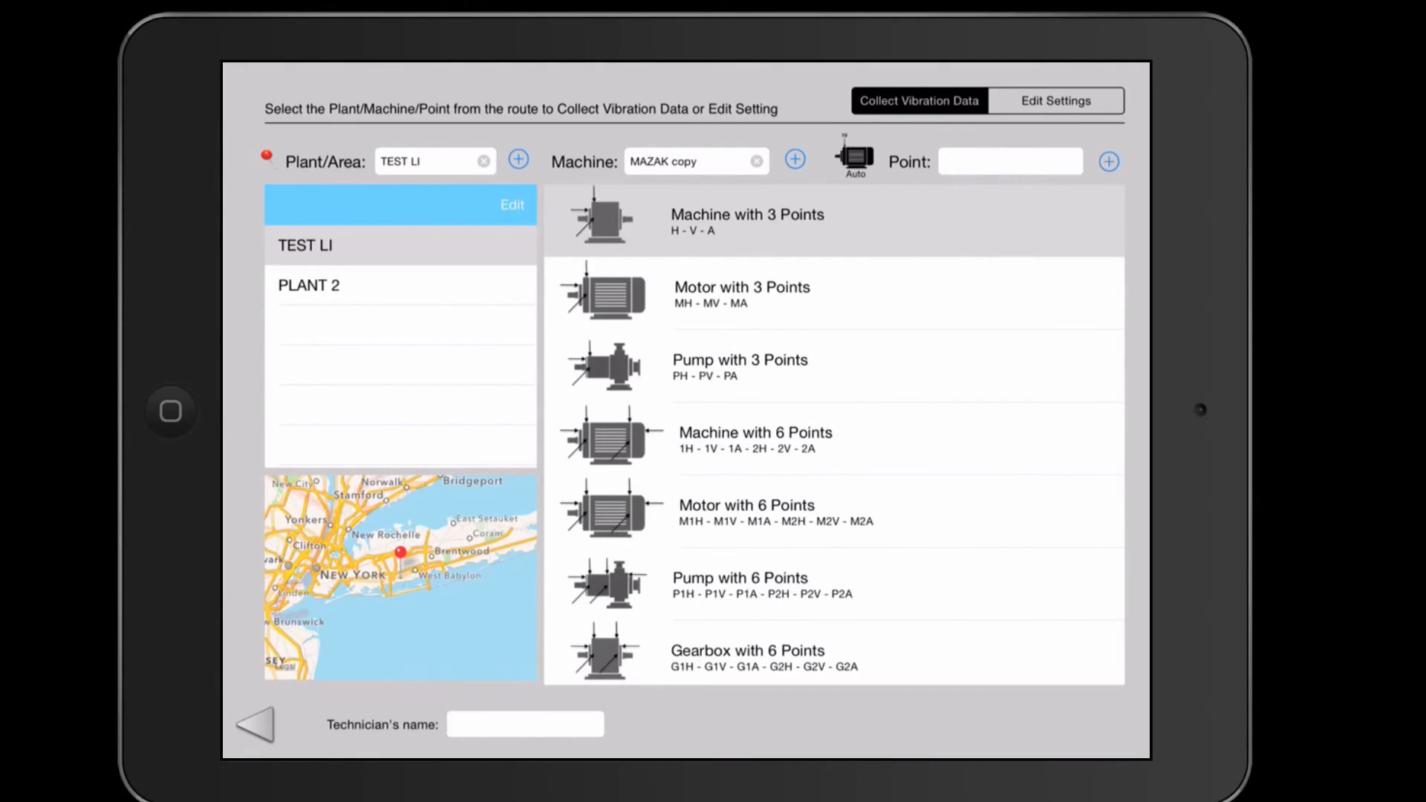
- Add the H, V and A points from 'Machine with 3 Points' to MAZAK copy
scroll("up", 3)
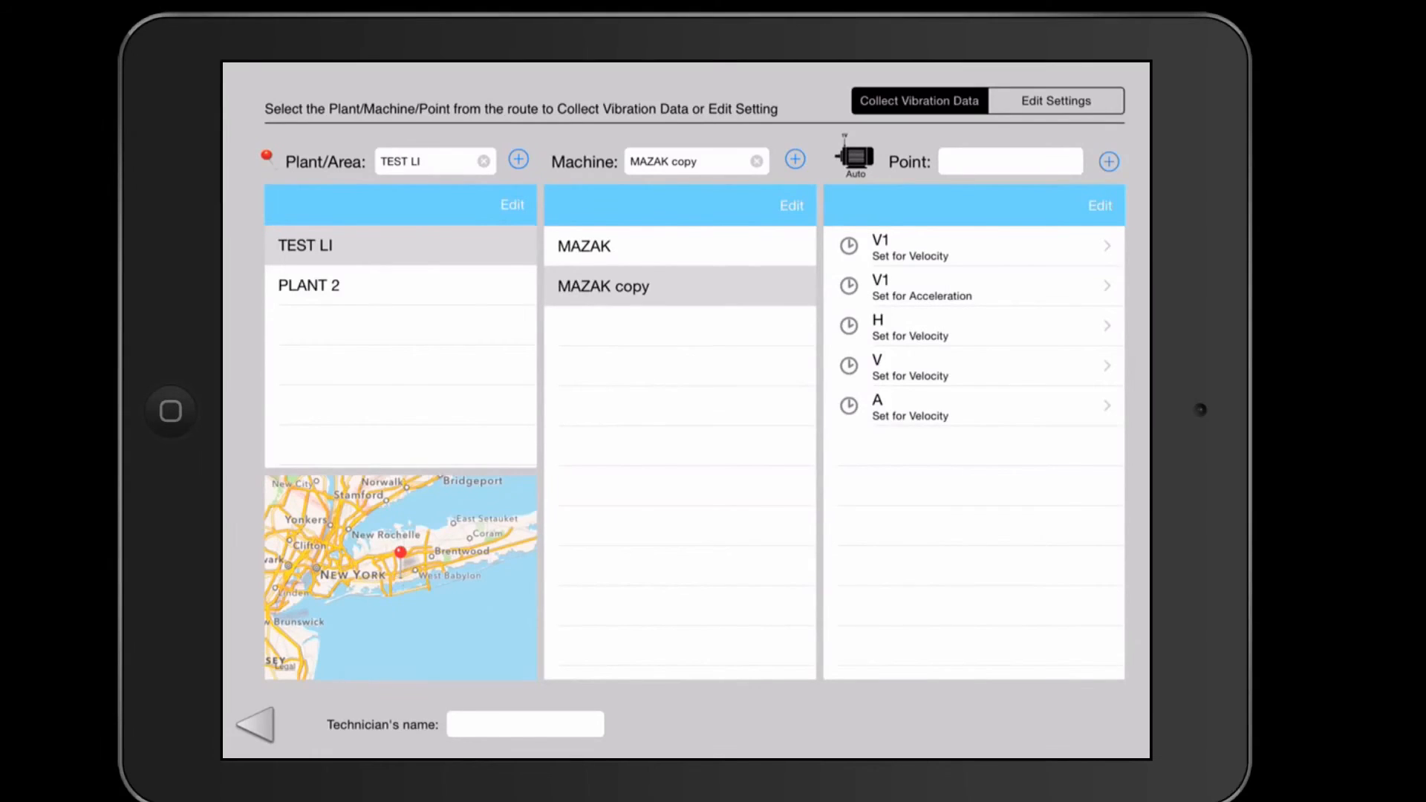
- Switch off 'Edit Plants/Machines/Points in Route' in General Settings and close VibePro to the home screen
left_click(1055, 99)
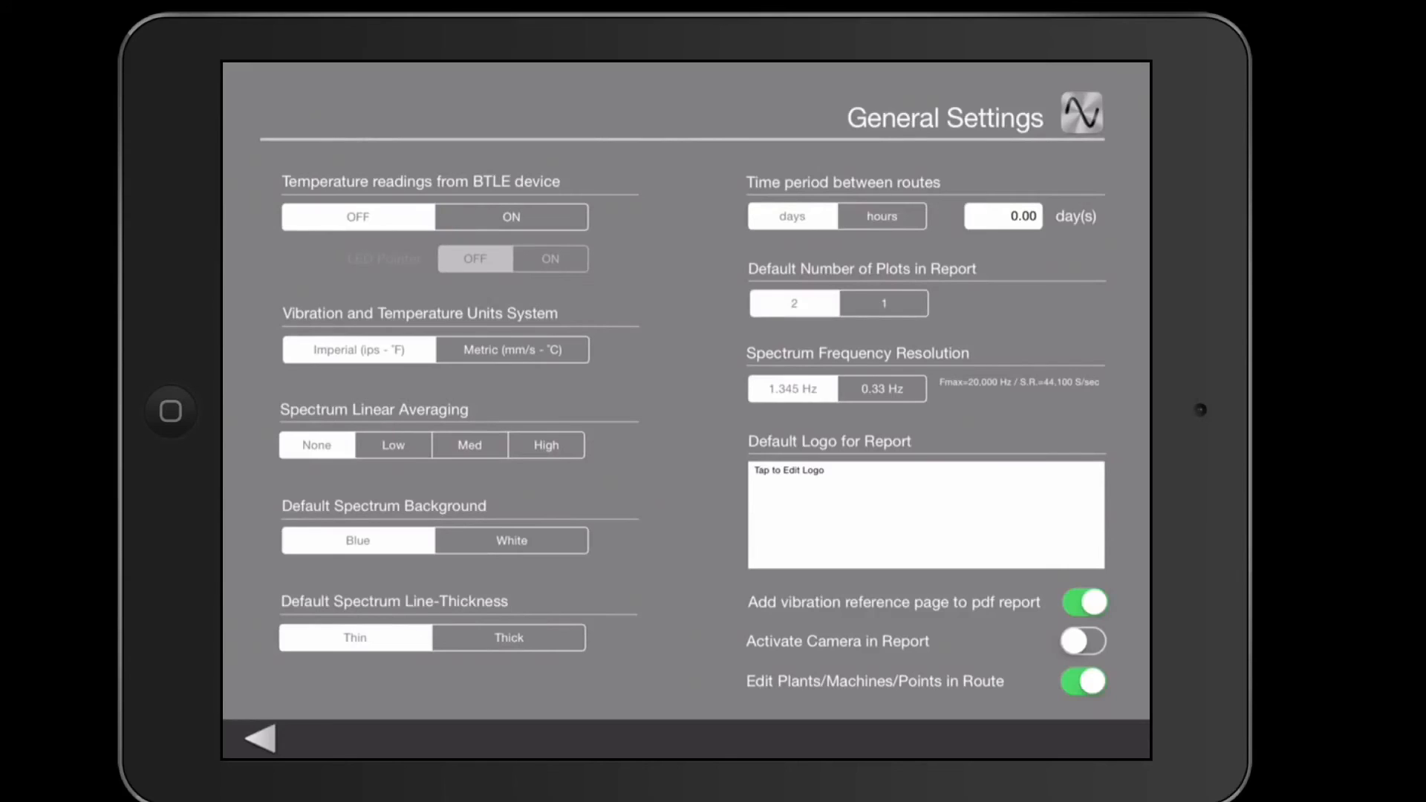
left_click(1082, 680)
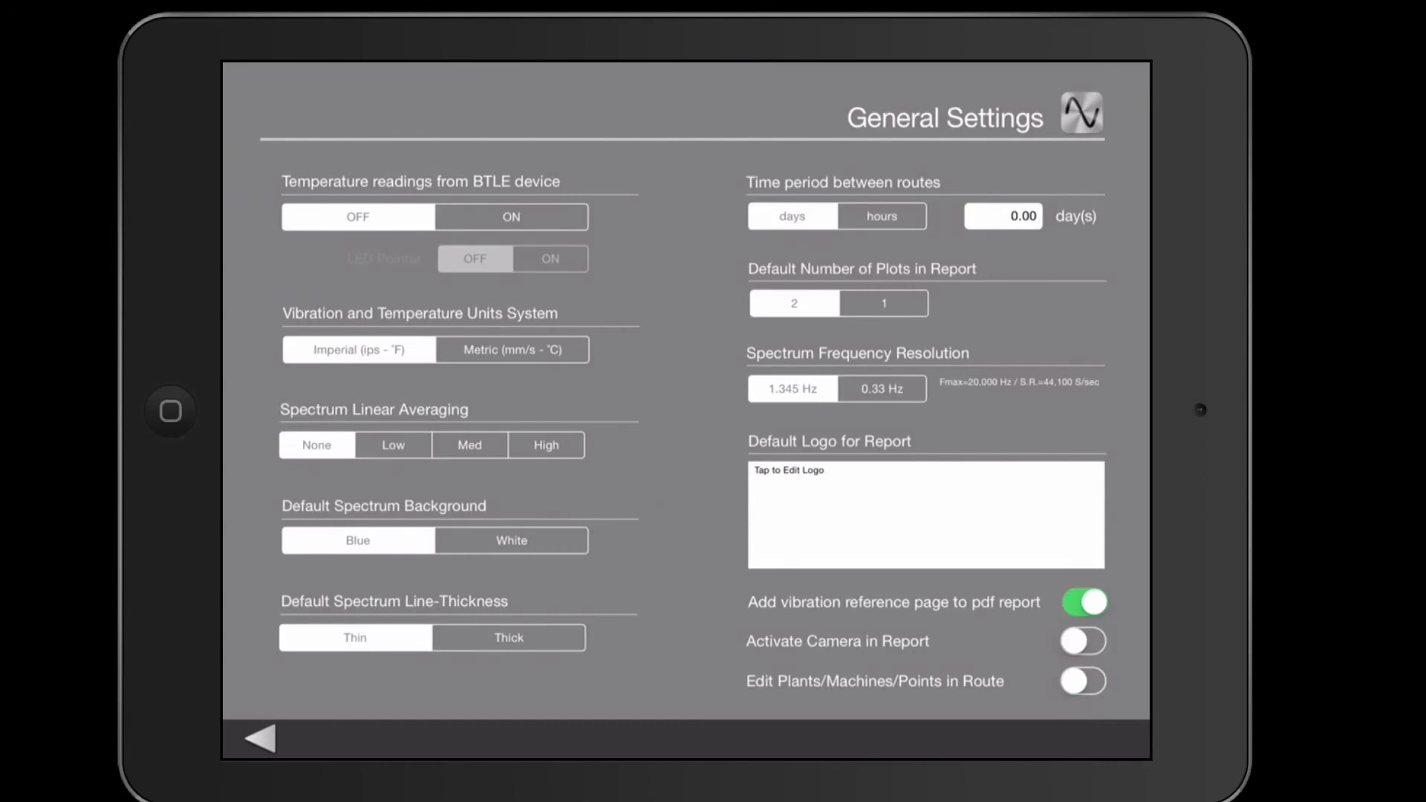
left_click(261, 738)
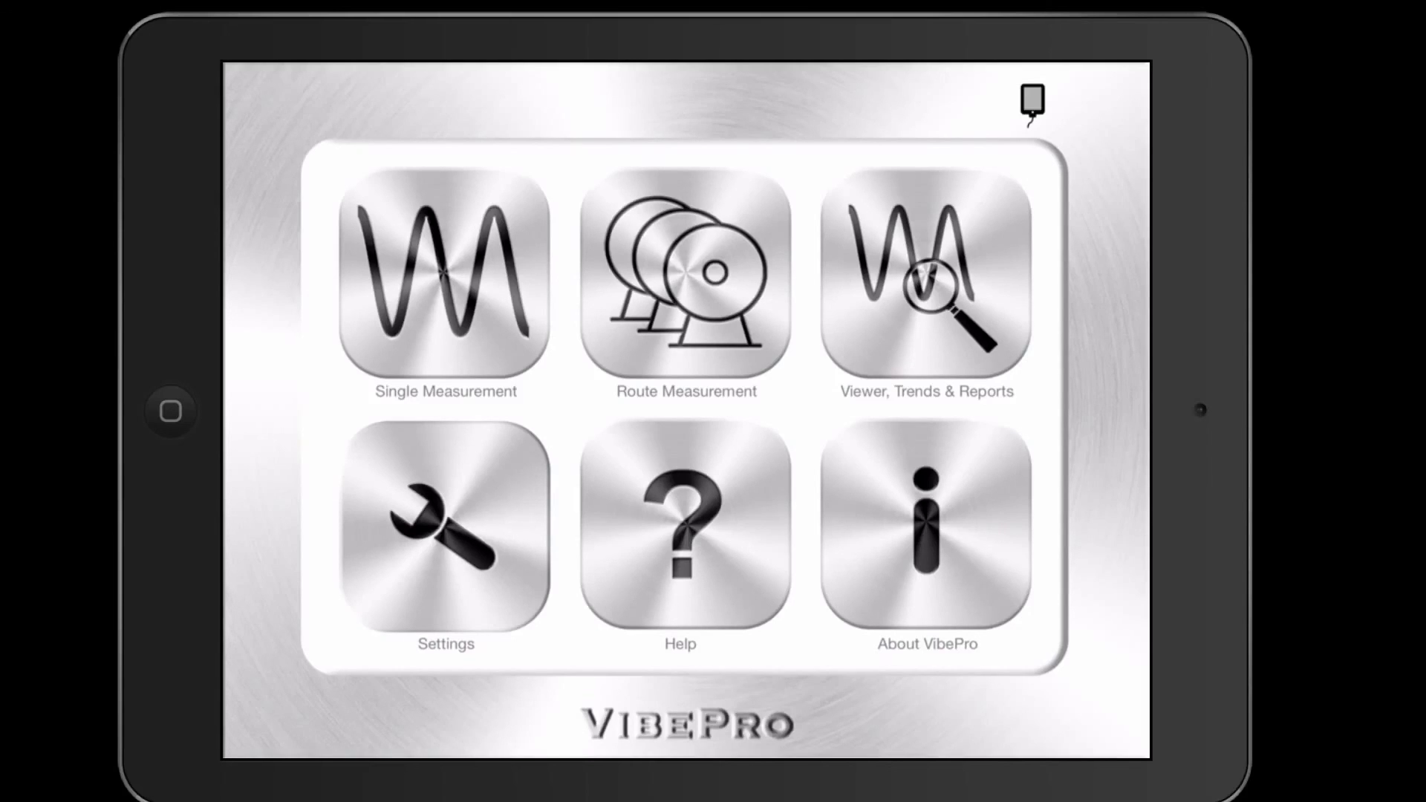
mouse_move(1405, 574)
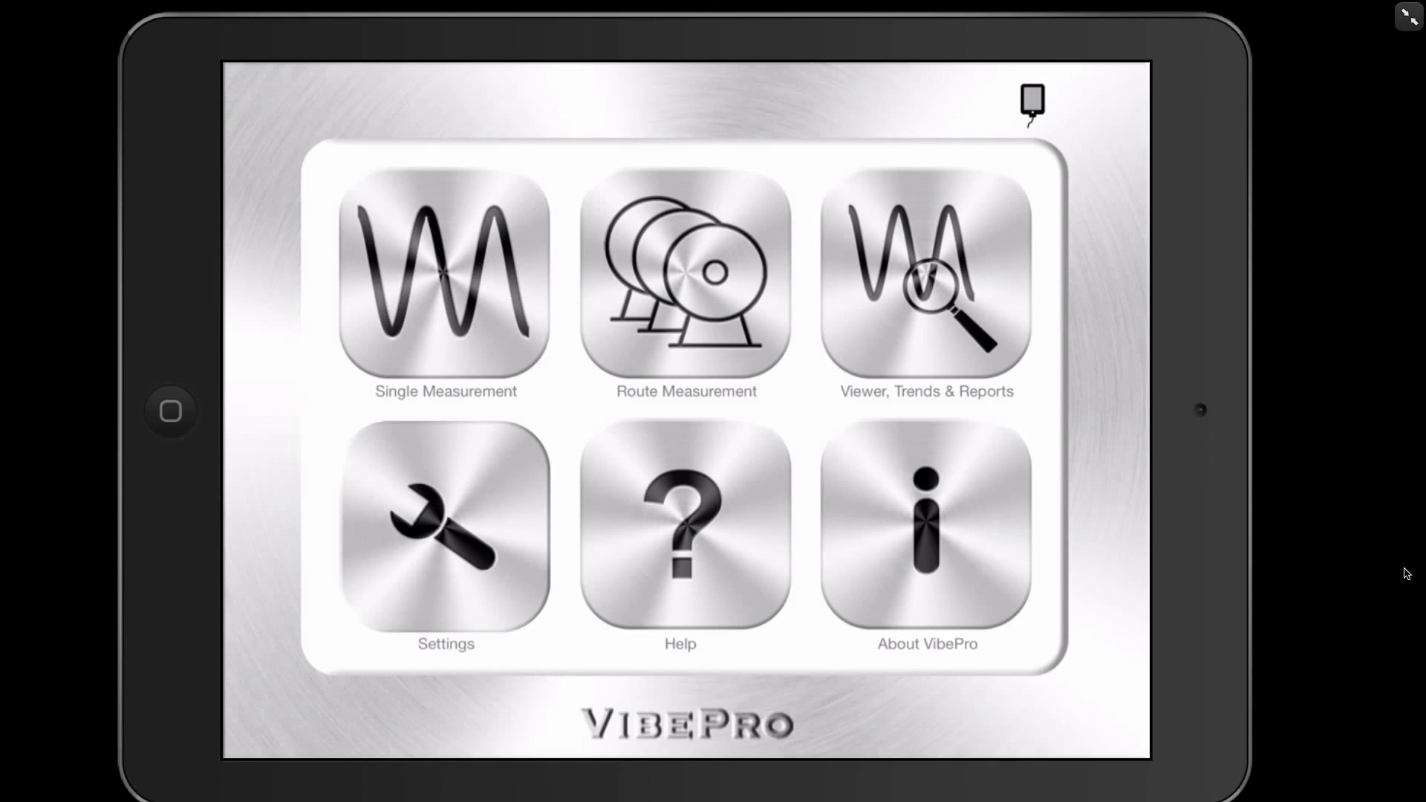
left_click(171, 412)
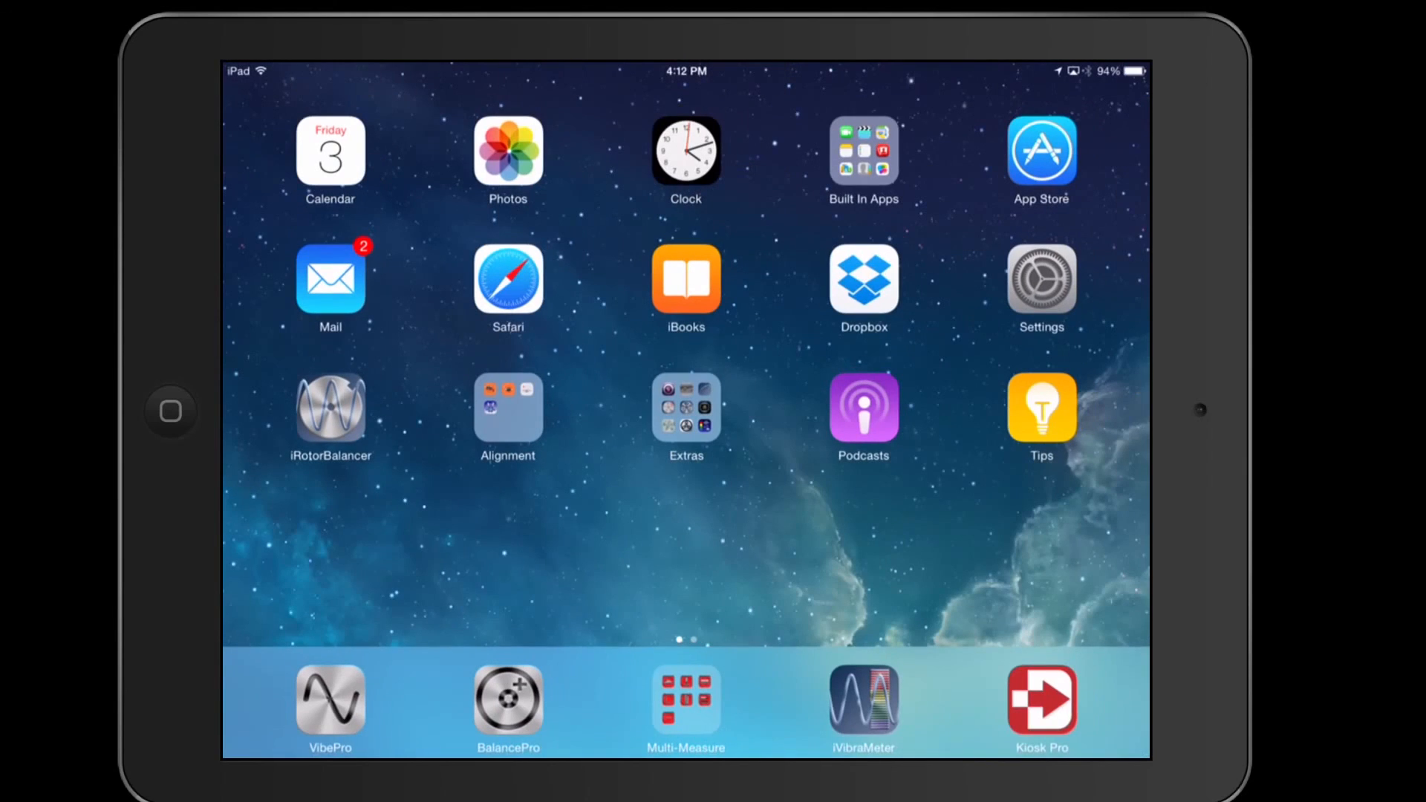